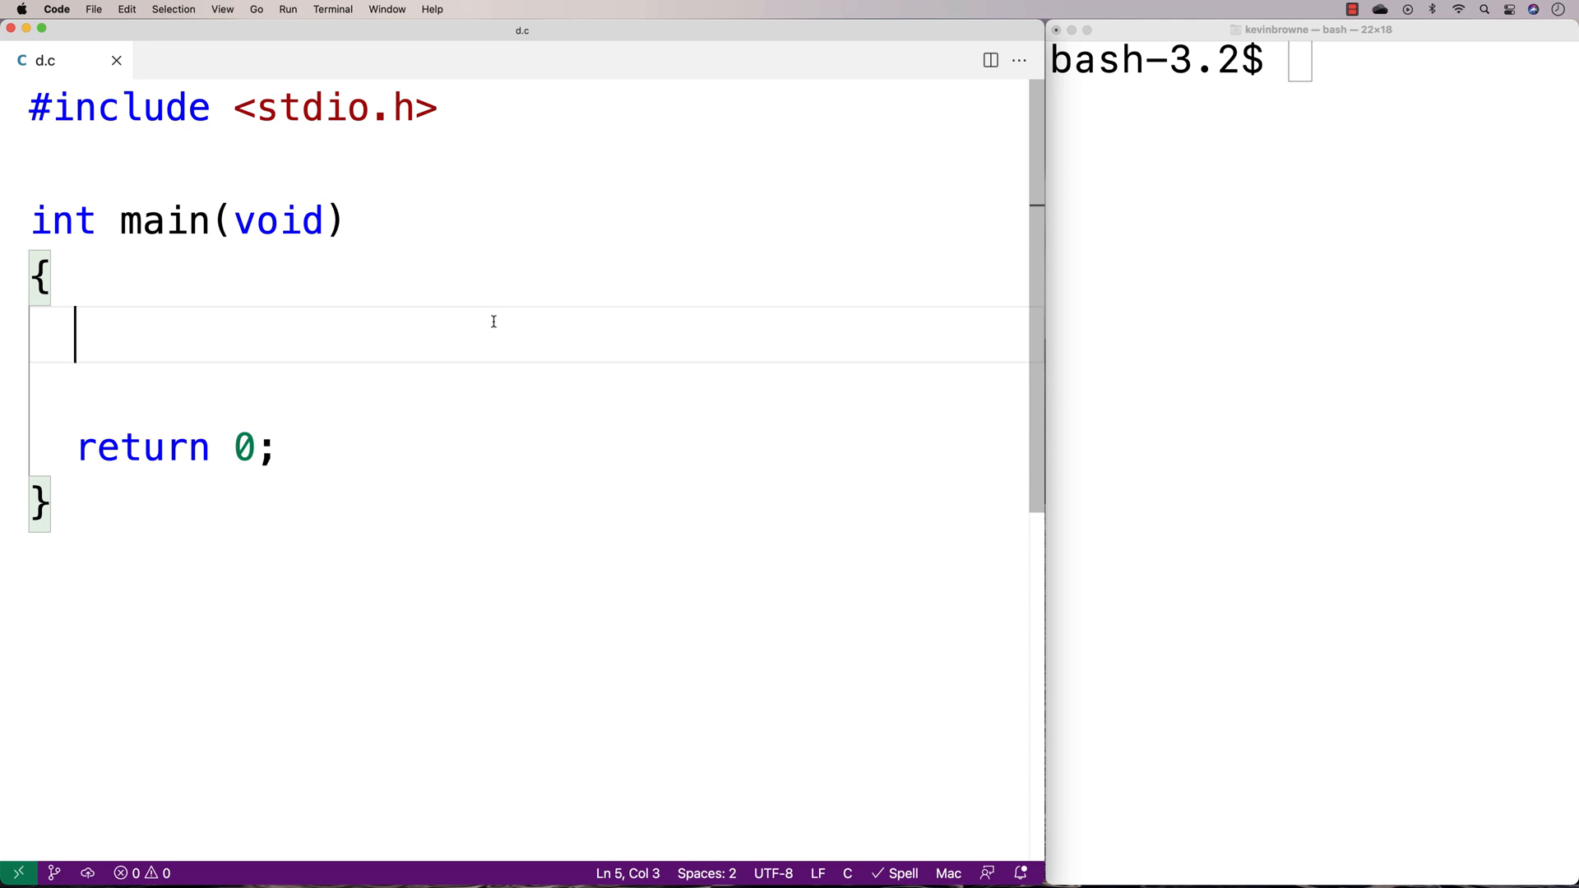
# Step: Include string.h, set s1 to "This is the way.", and print strlen as "length: %d"
pyautogui.write('3')
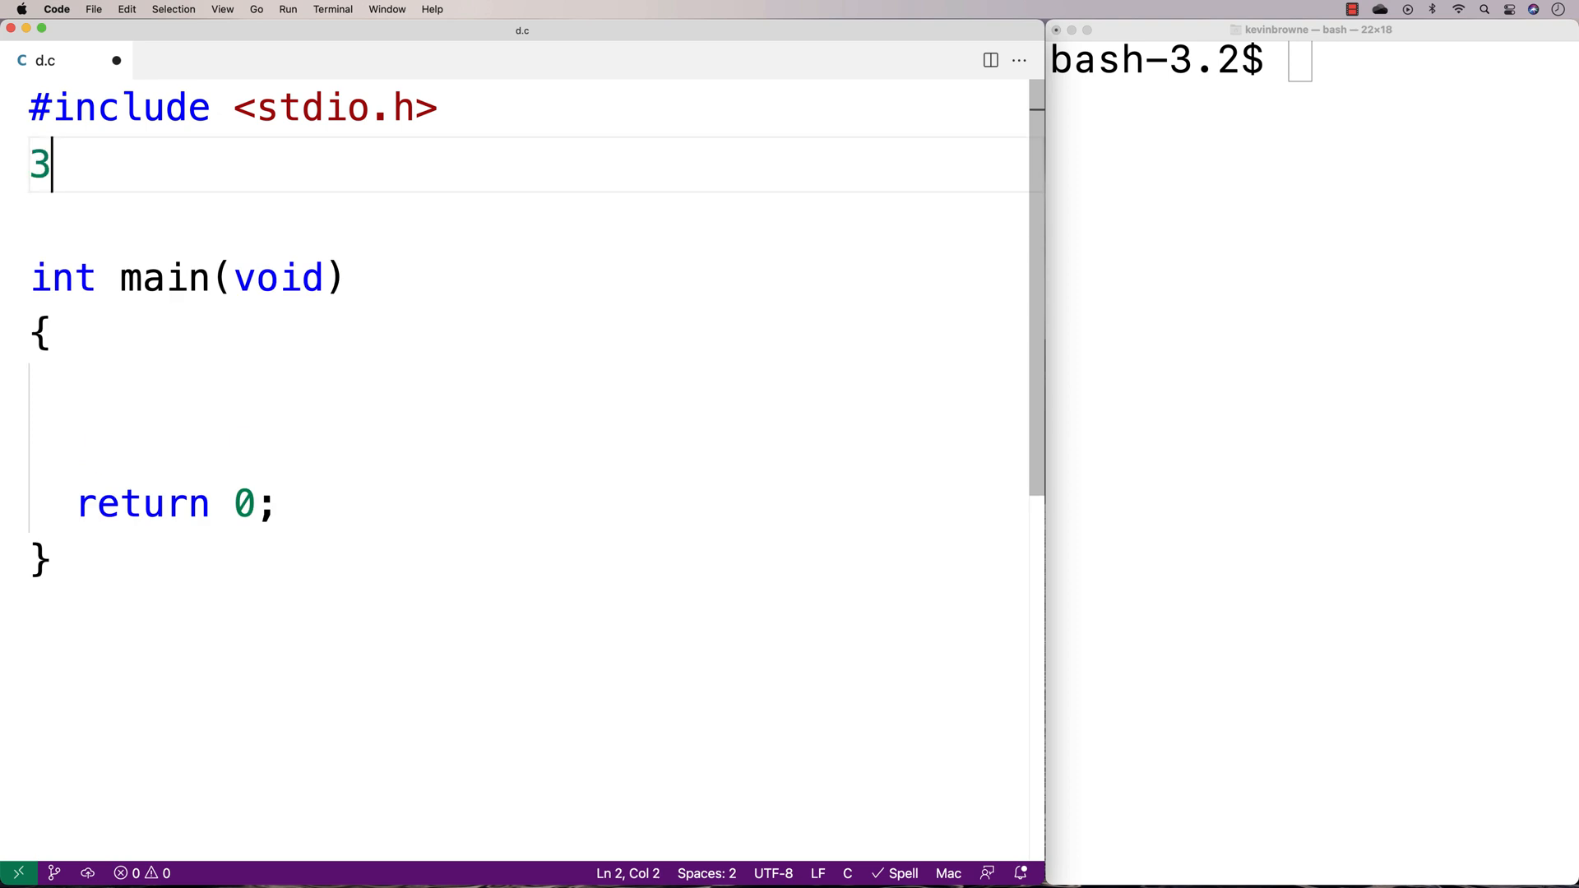
pyautogui.write('#include')
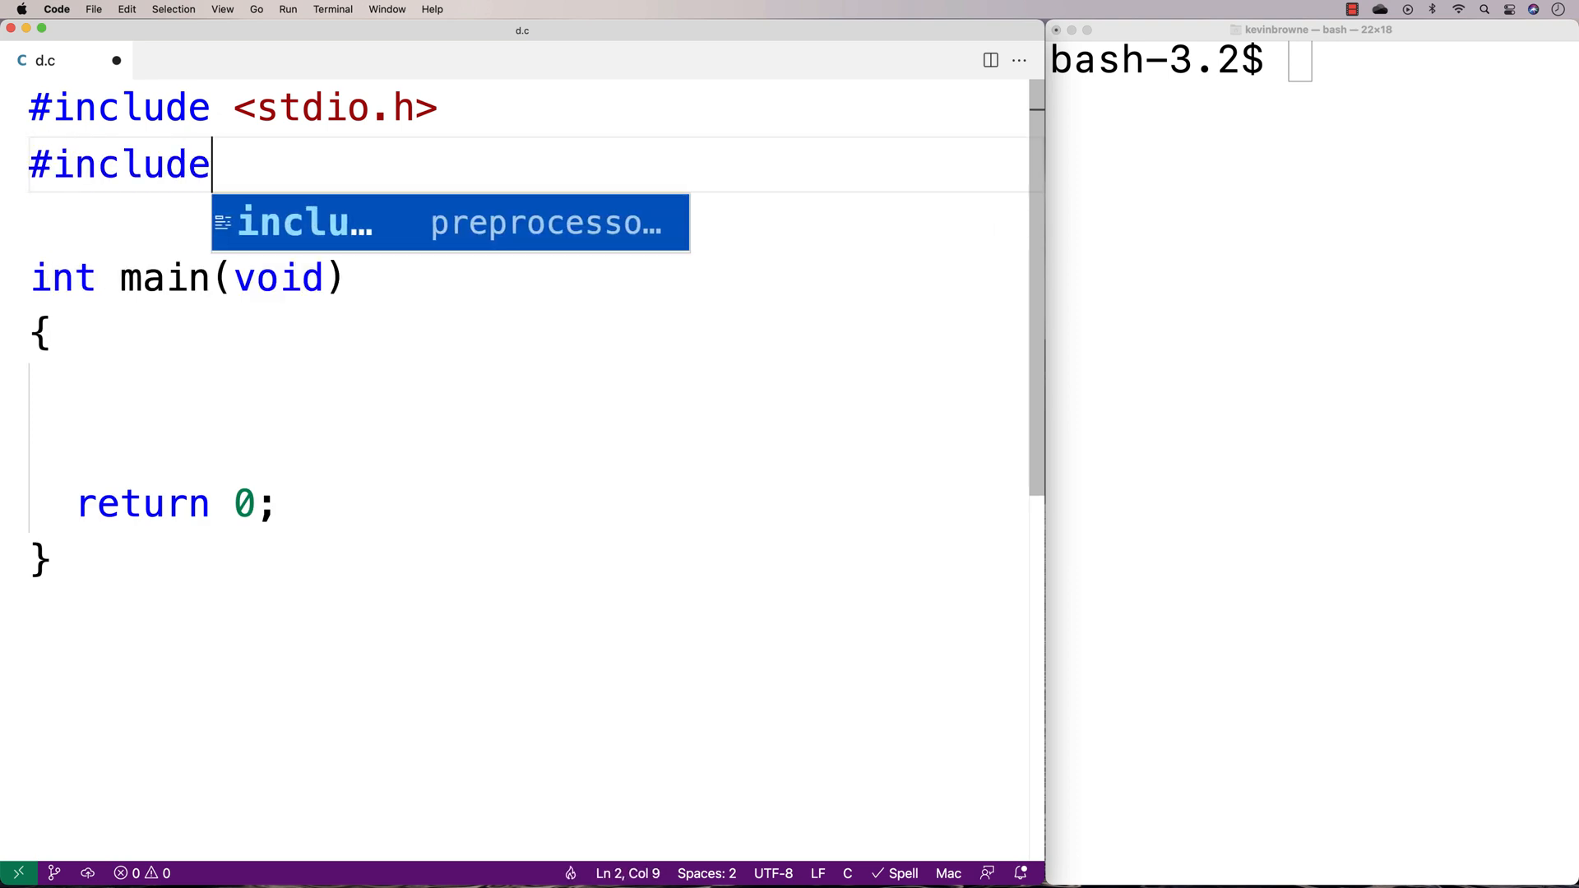
pyautogui.write('<strinh')
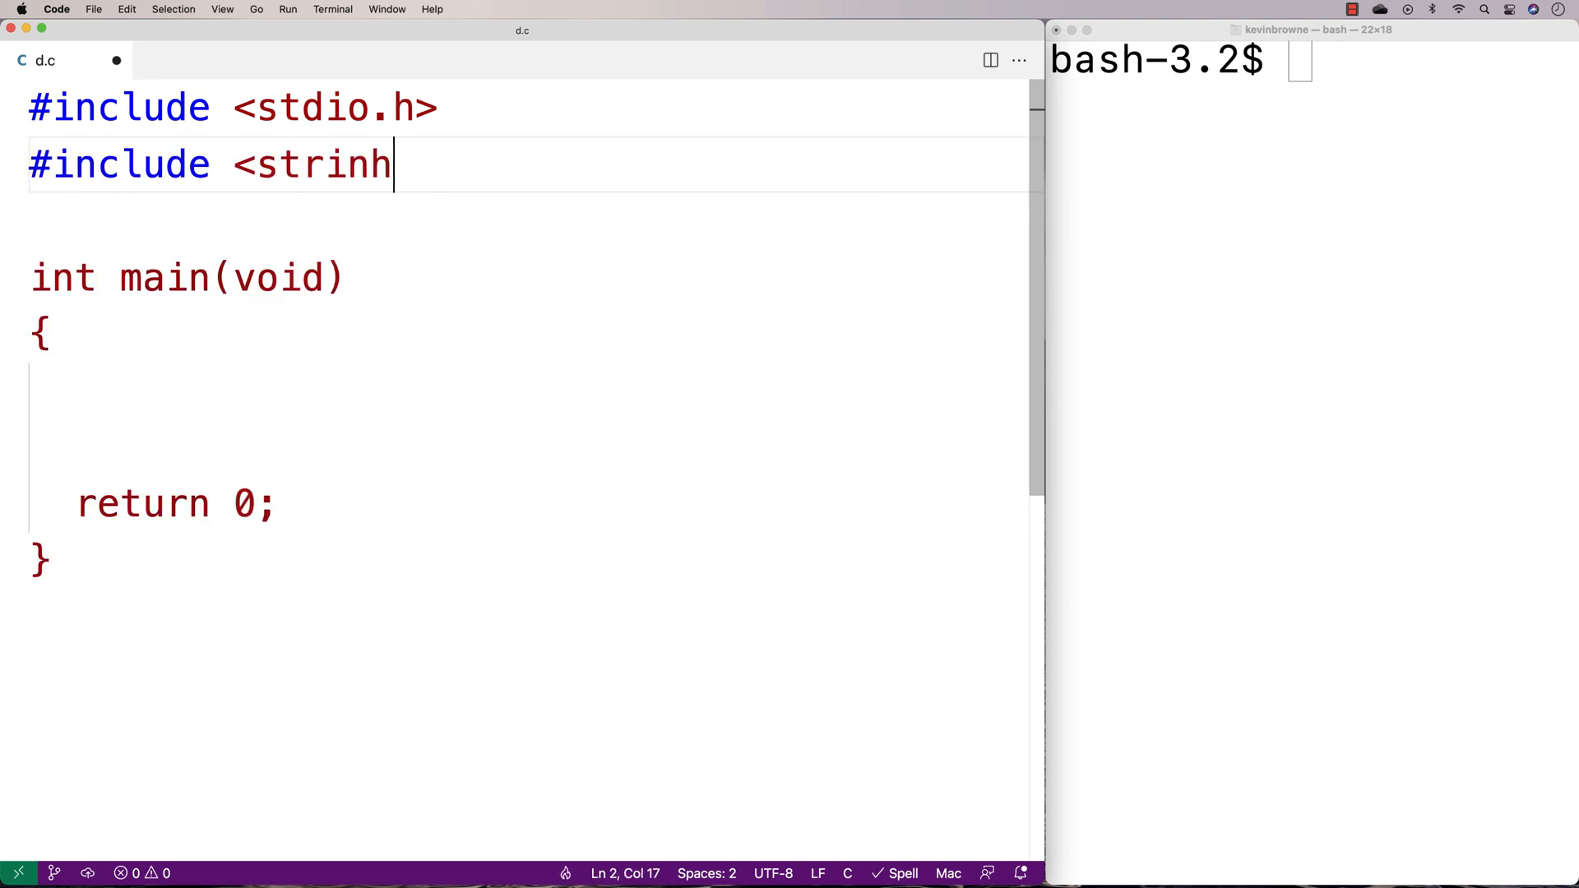
pyautogui.write('g.h>')
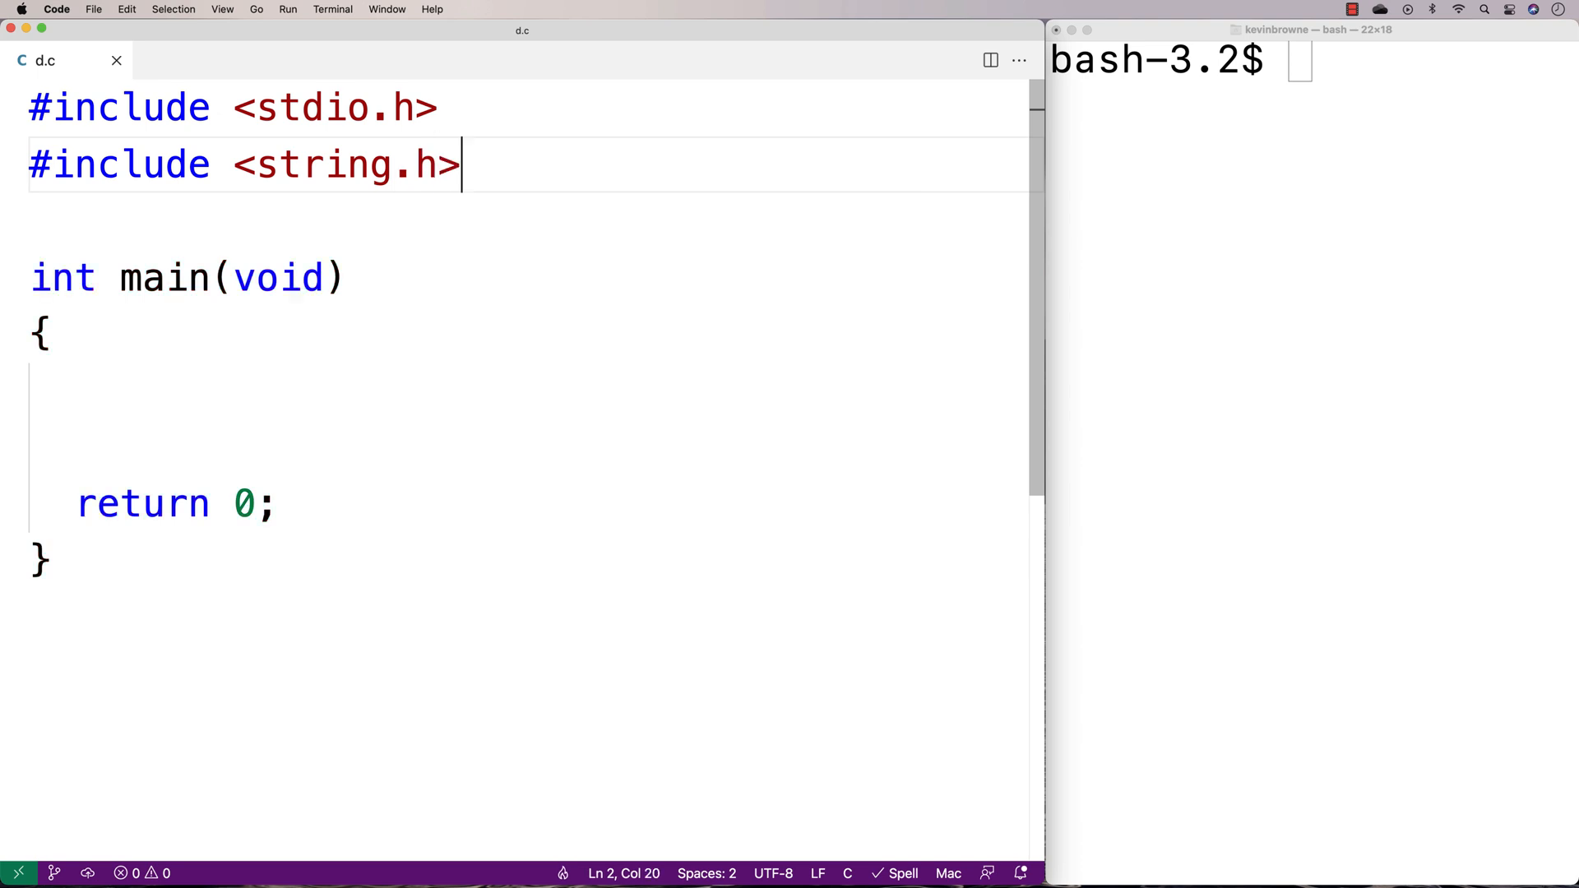
pyautogui.write('char *s1 = "This')
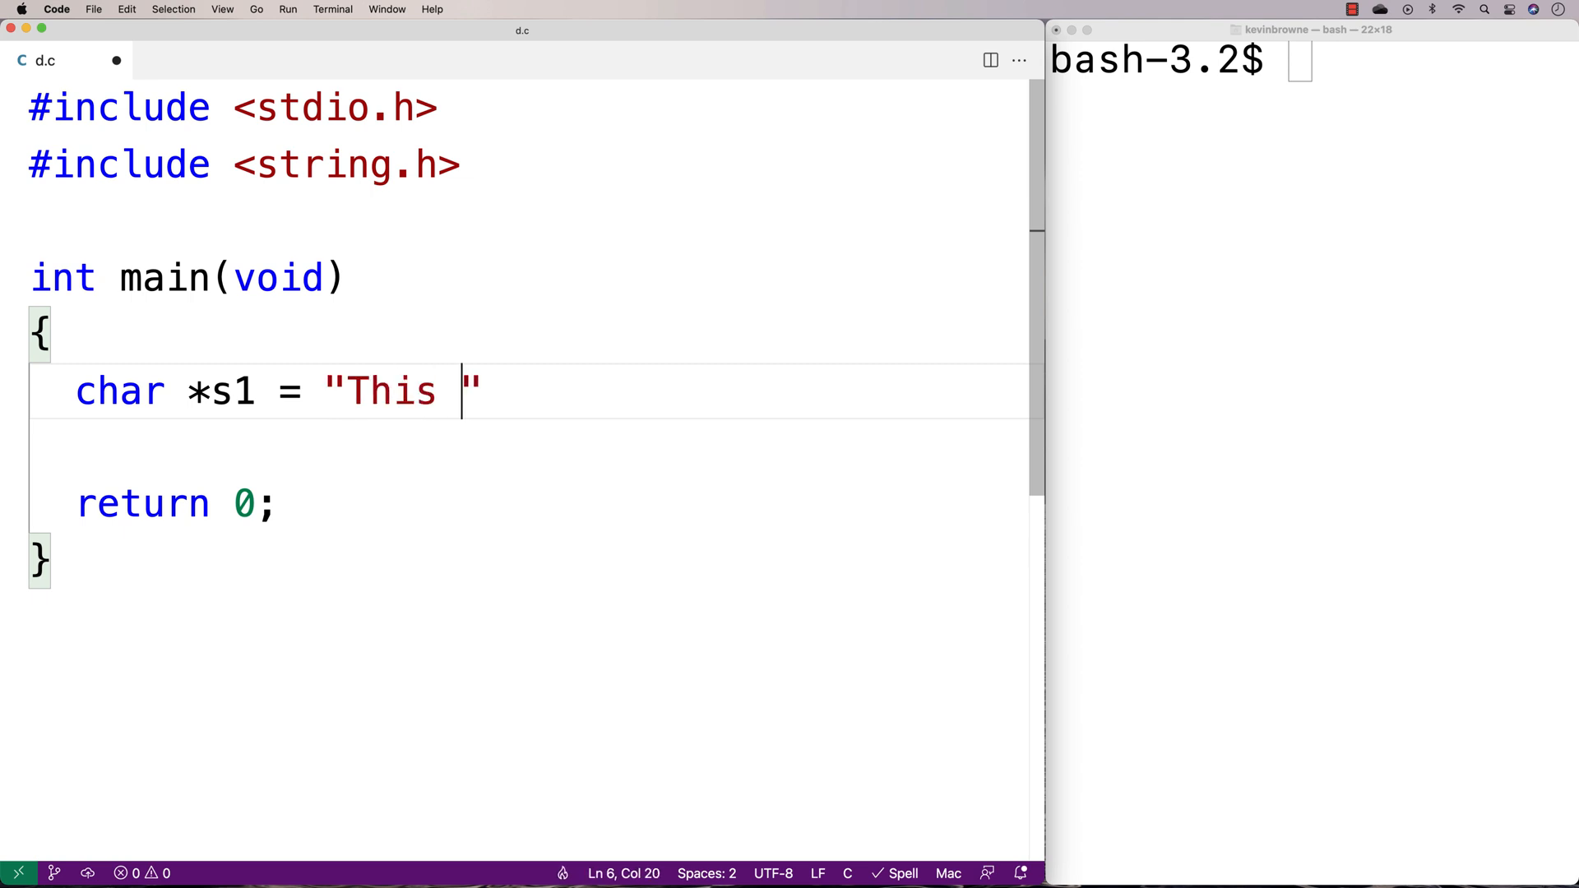
pyautogui.write('is the way.";')
pyautogui.click(530, 448)
pyautogui.write('int length = strlen(s1);')
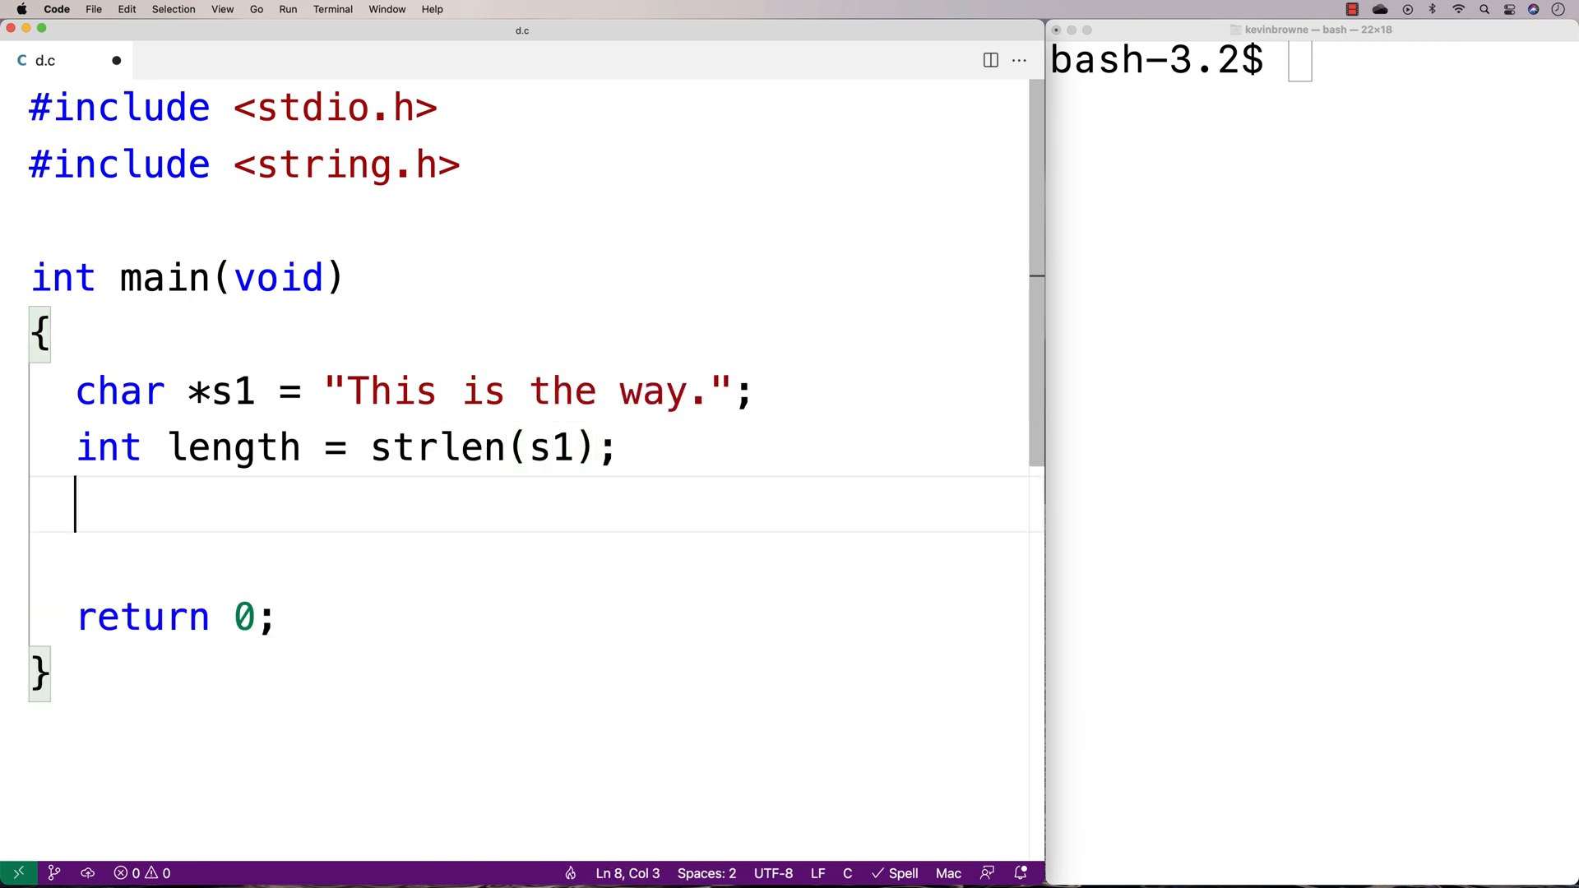
pyautogui.write('printf(')
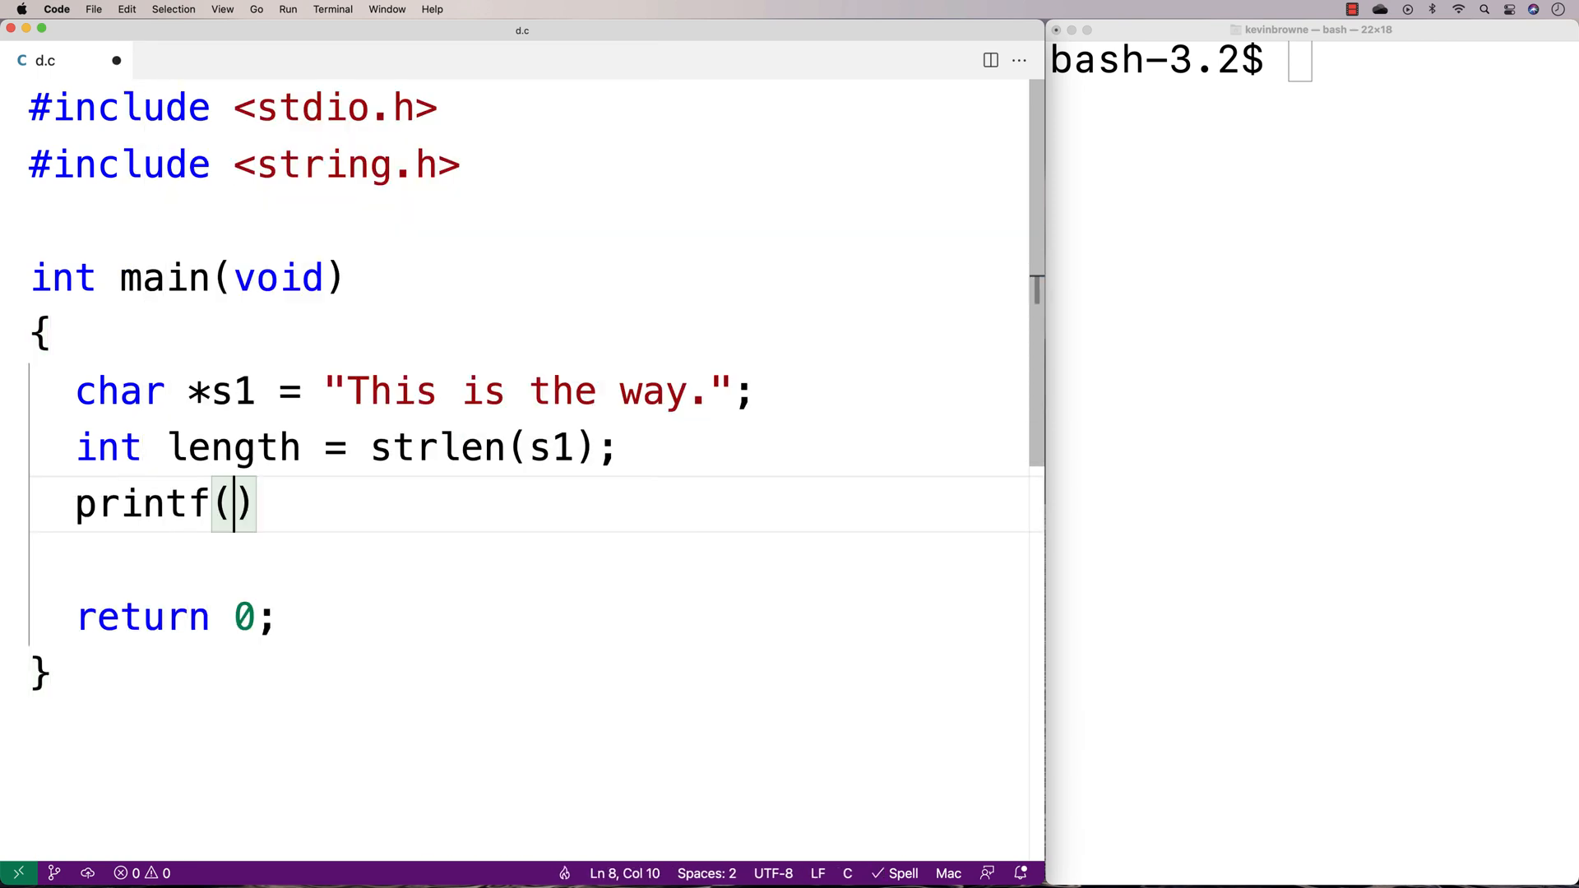
pyautogui.write('"length: %d\\"')
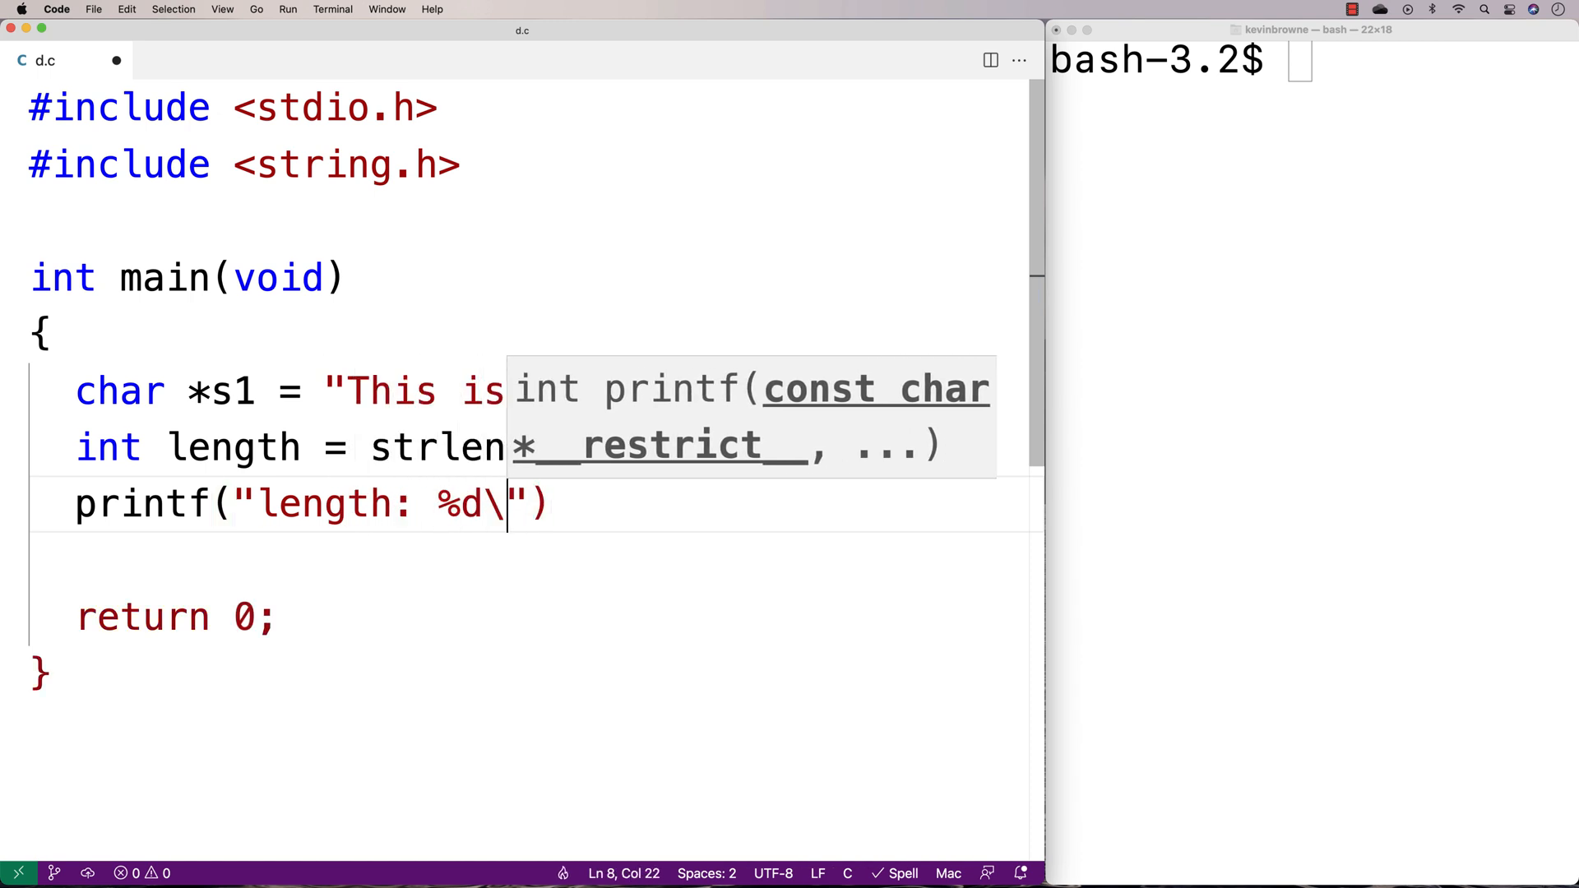
pyautogui.write('n", lenth')
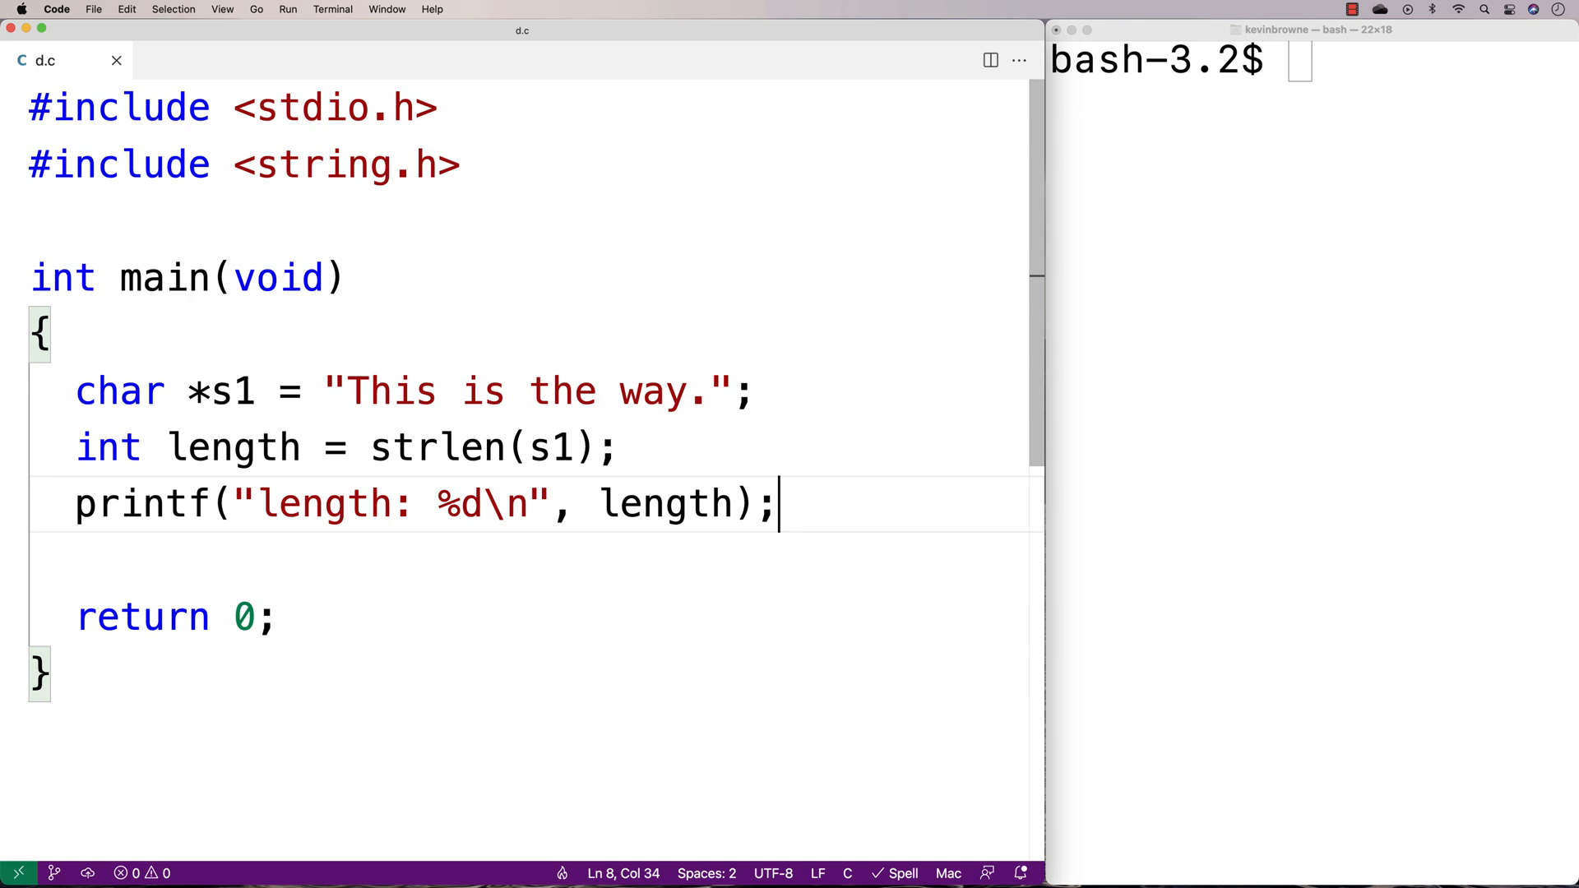
pyautogui.click(440, 390)
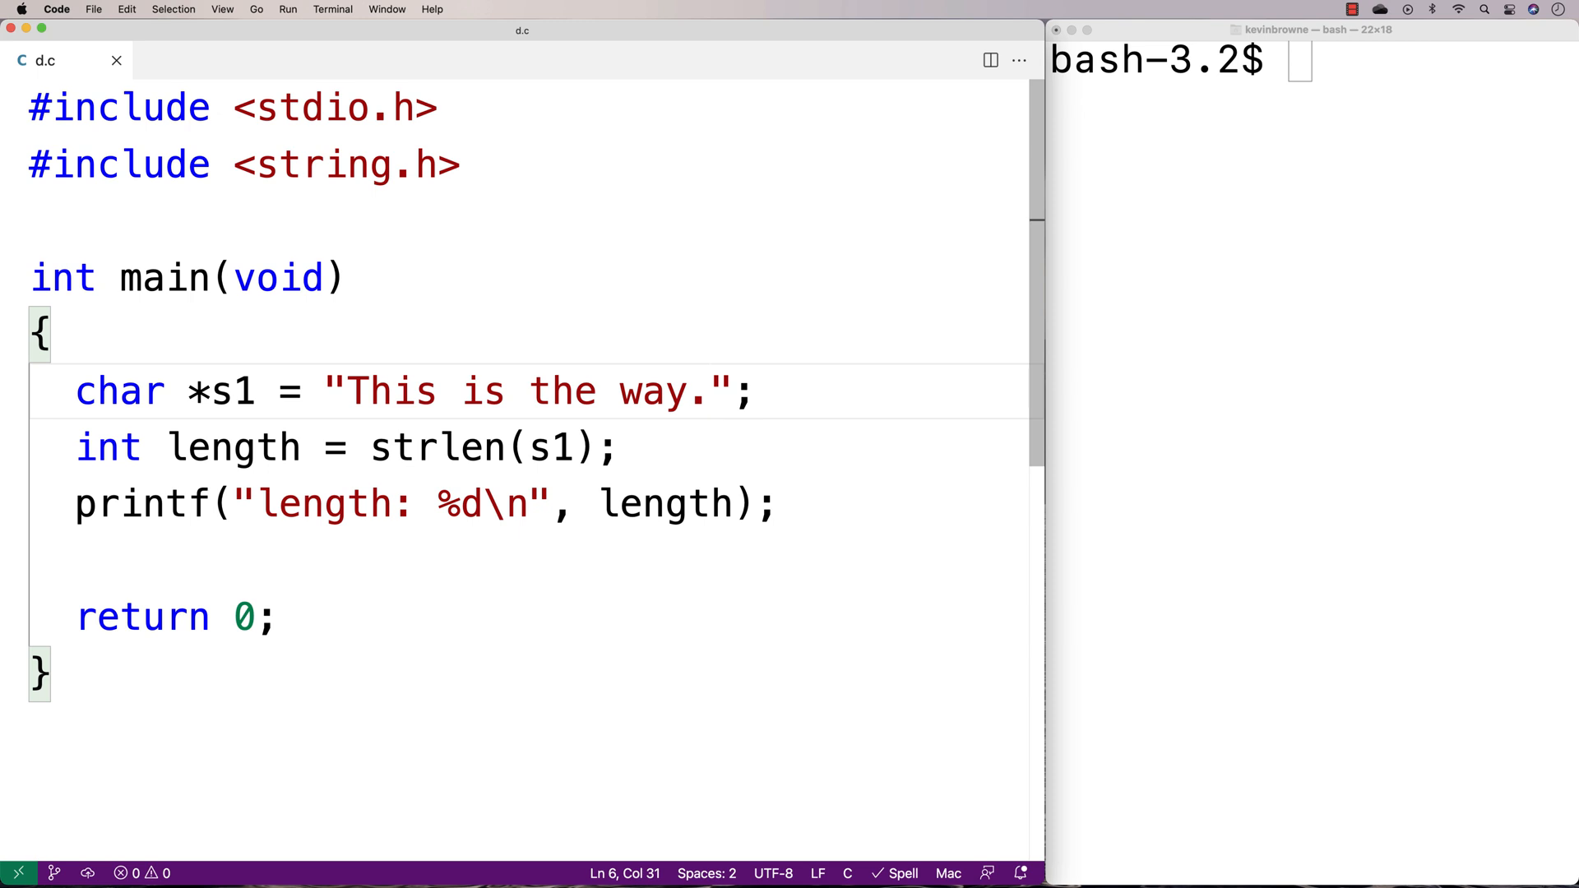
# Step: Compile d.c with gcc -o d d.c and run ./d, printing length: 16
pyautogui.write('gcc -o d d.c')
pyautogui.write('./d')
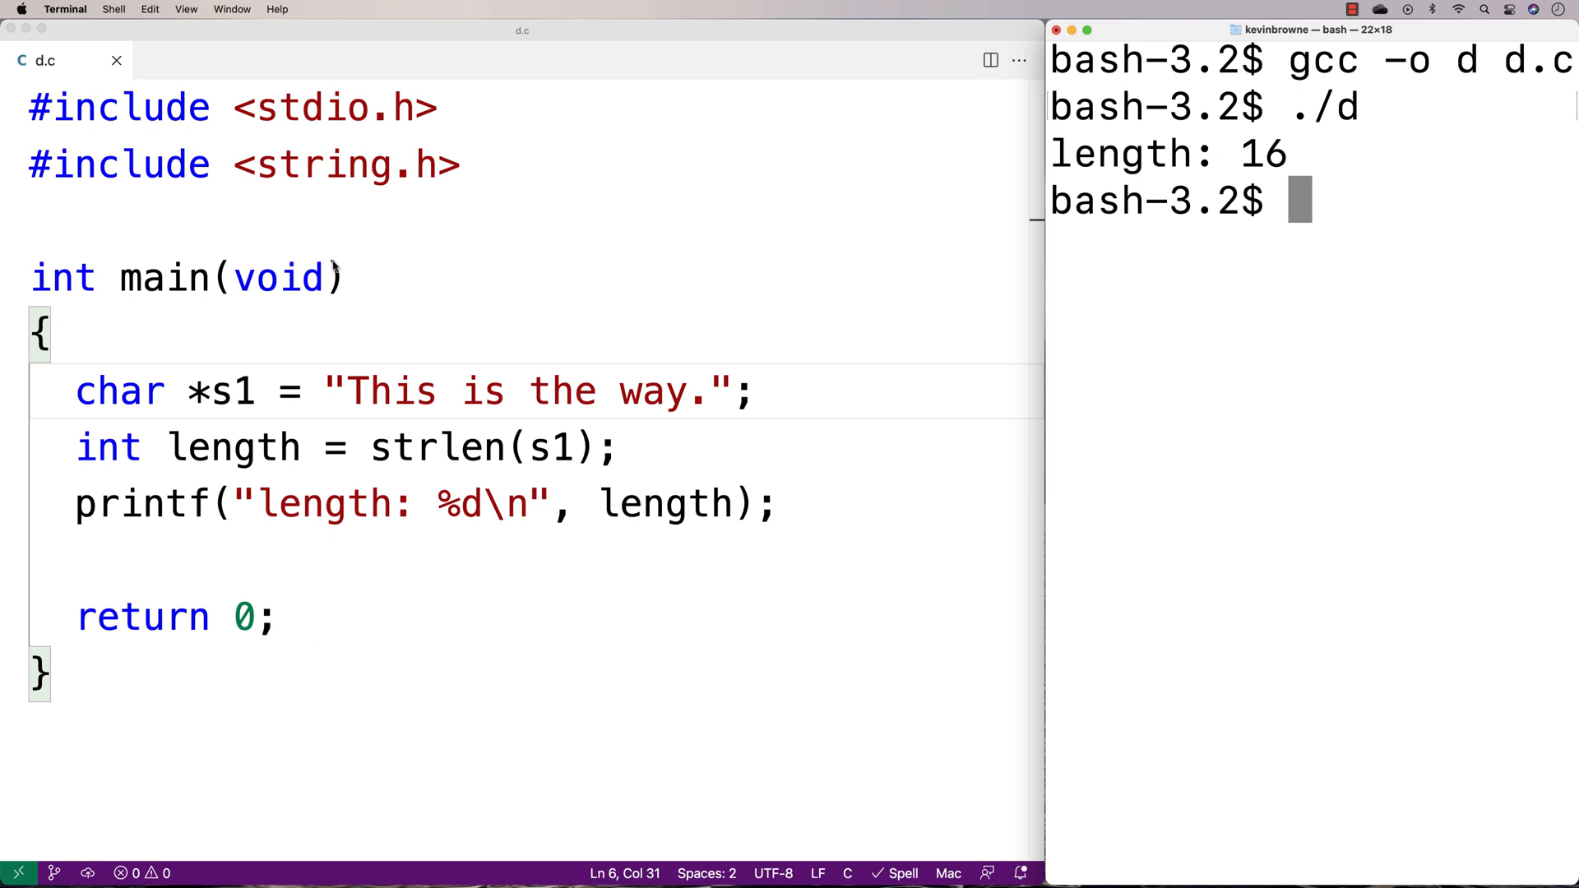
pyautogui.doubleClick(438, 448)
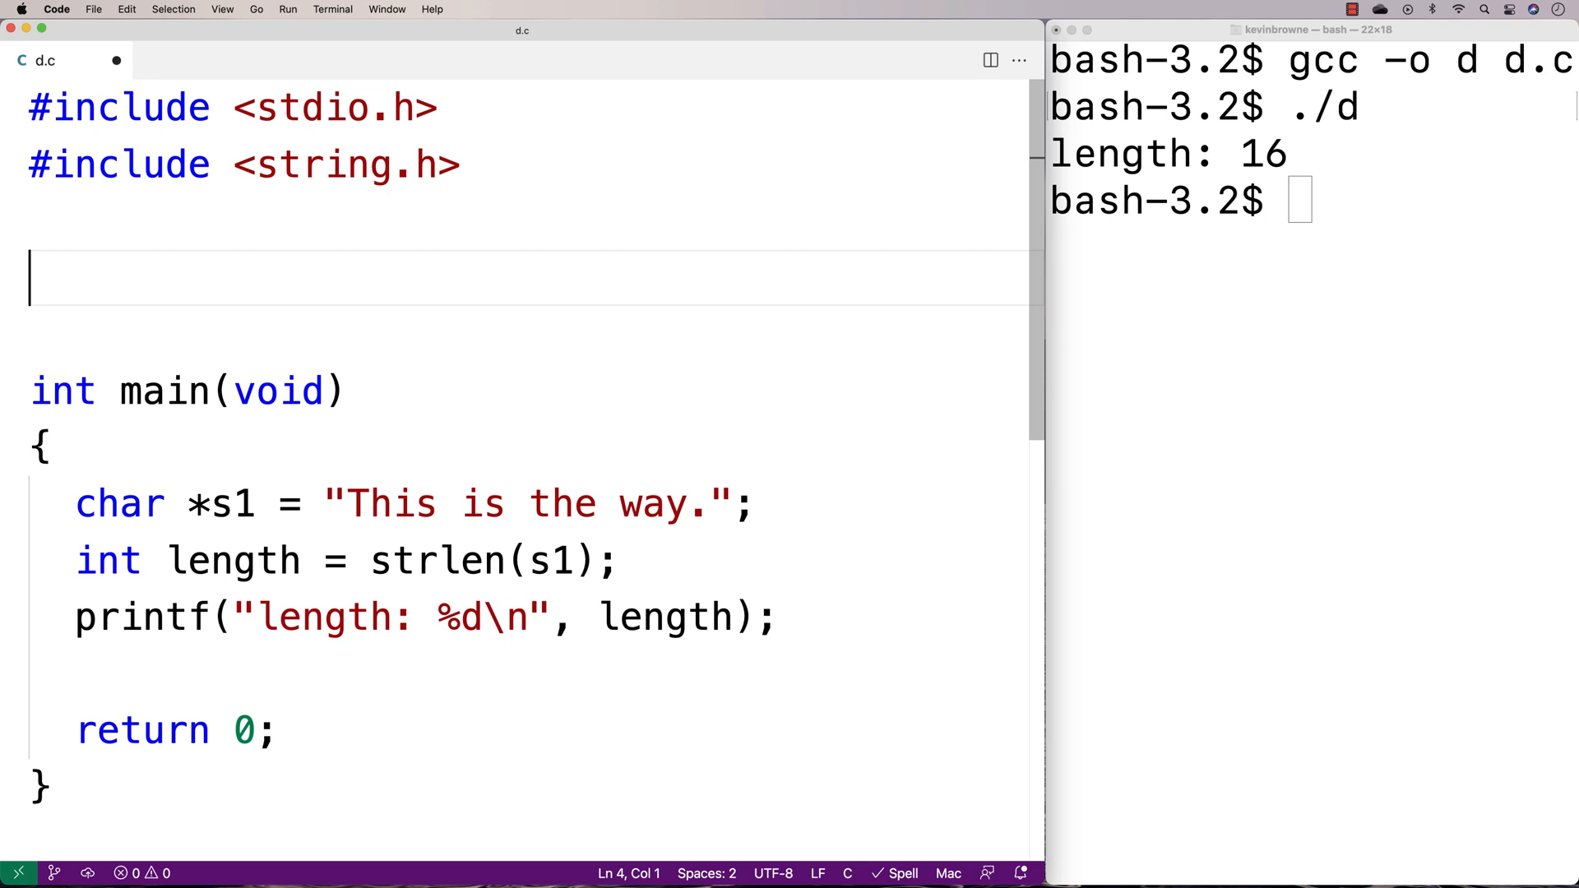
# Step: Add int string_length(char *string) below main with a '\0' placeholder body
pyautogui.write('int string_l')
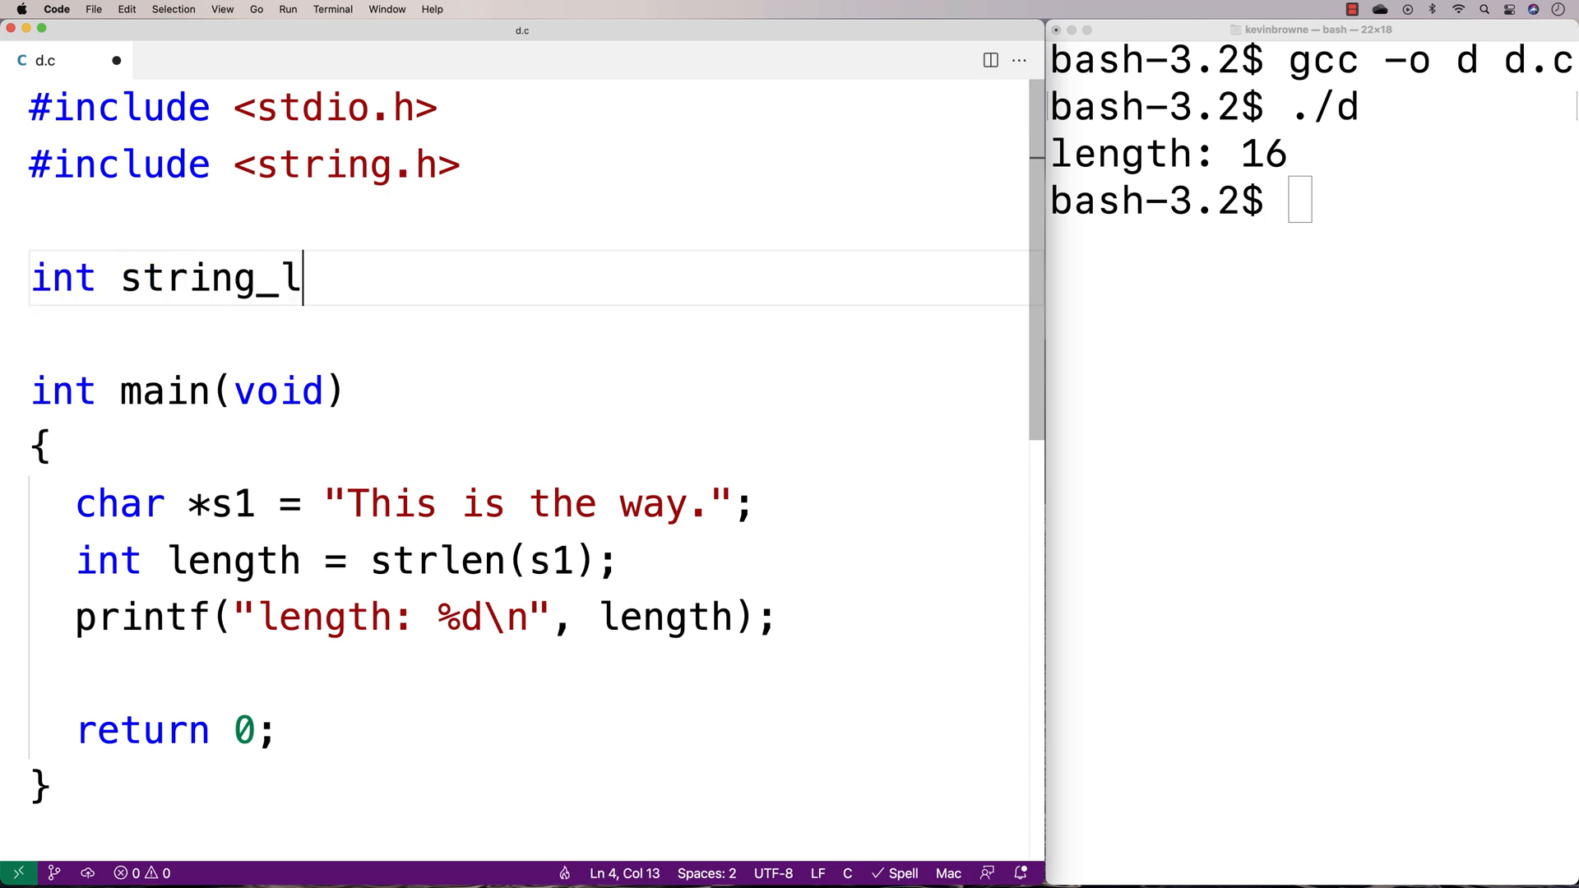
pyautogui.write('ength(char *s')
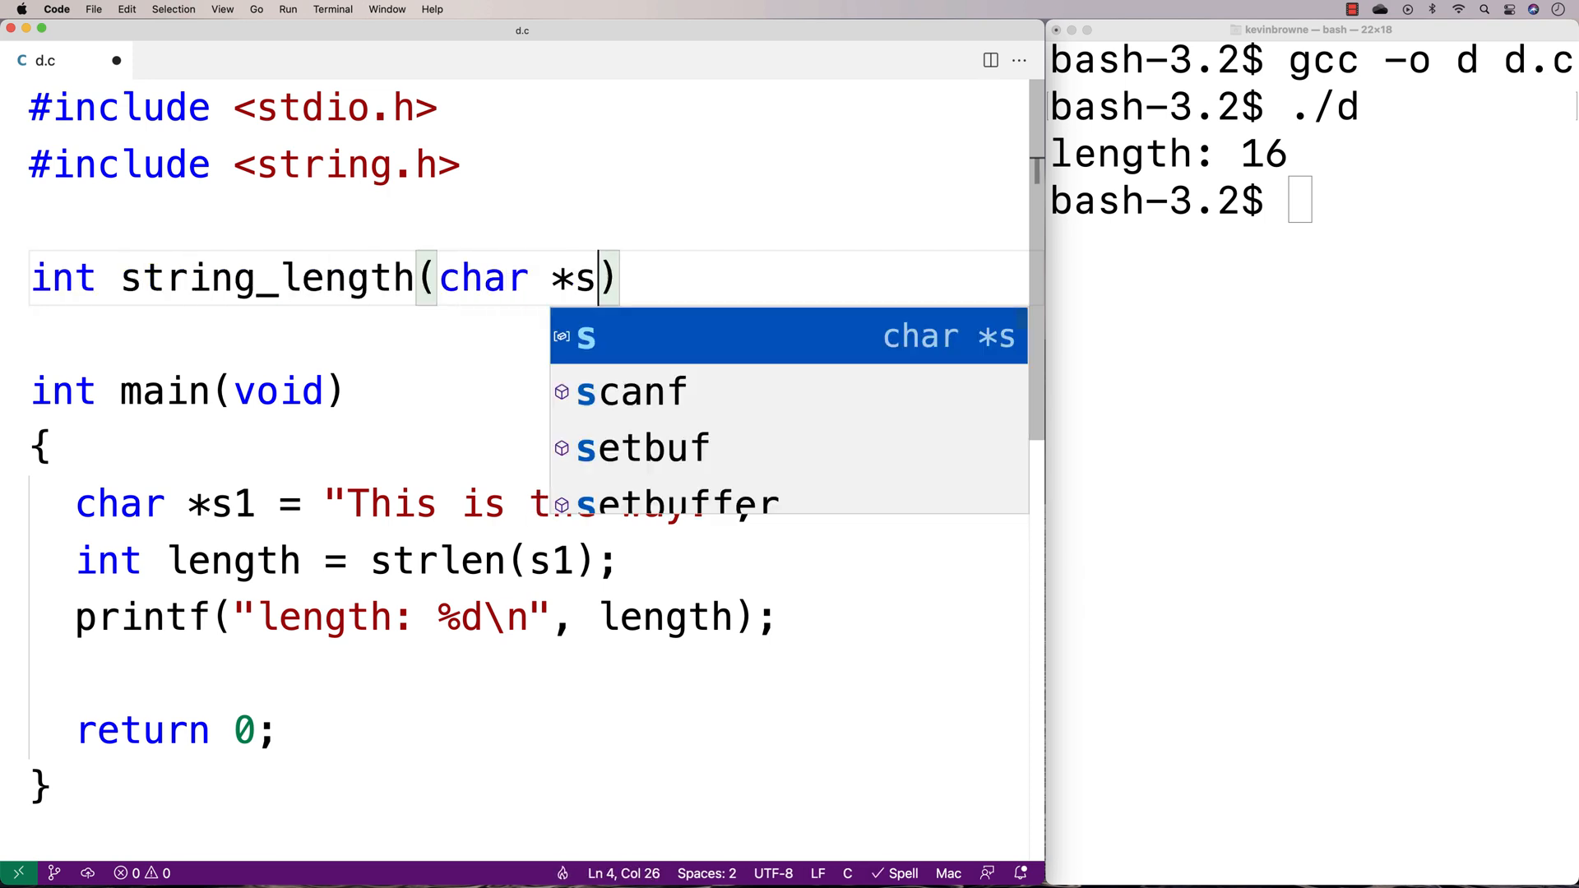
pyautogui.write('tring);')
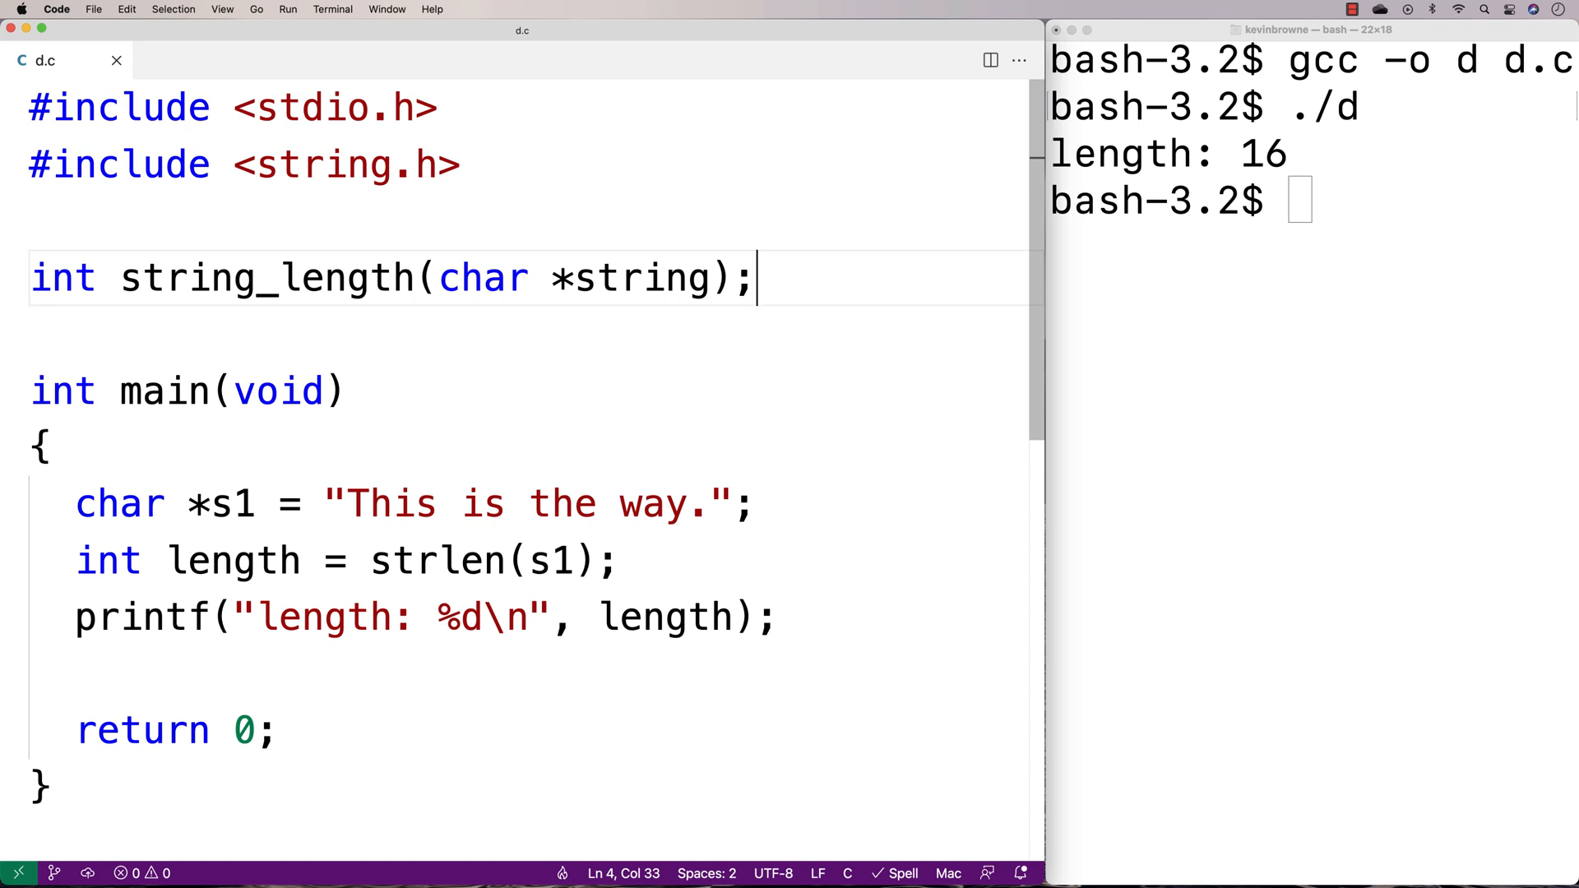
pyautogui.moveTo(32, 278); pyautogui.dragTo(31, 337)
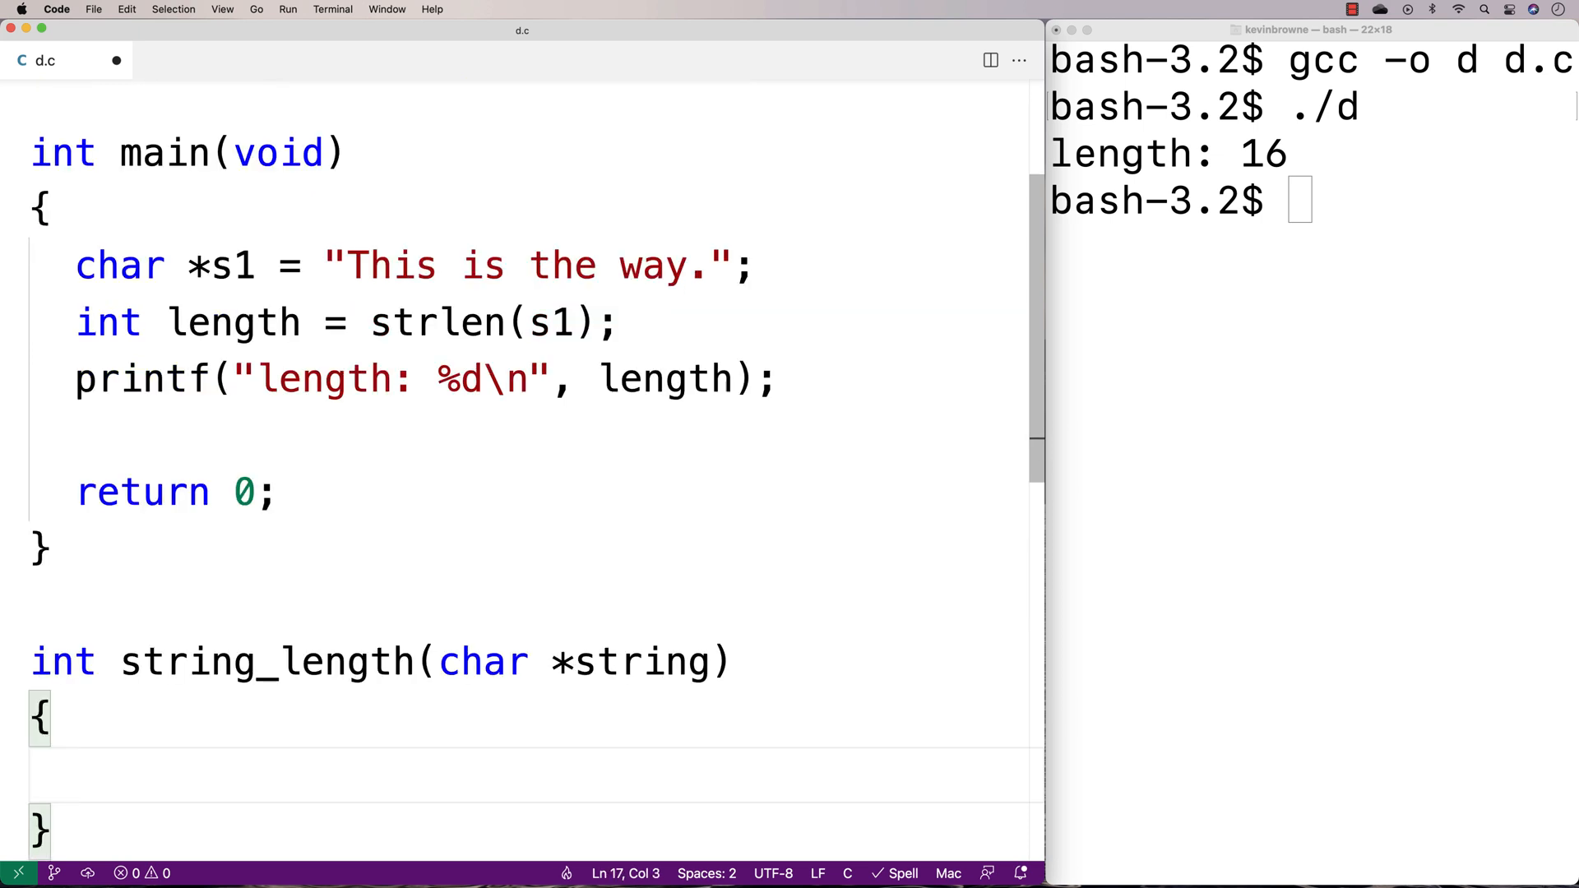
pyautogui.moveTo(689, 272)
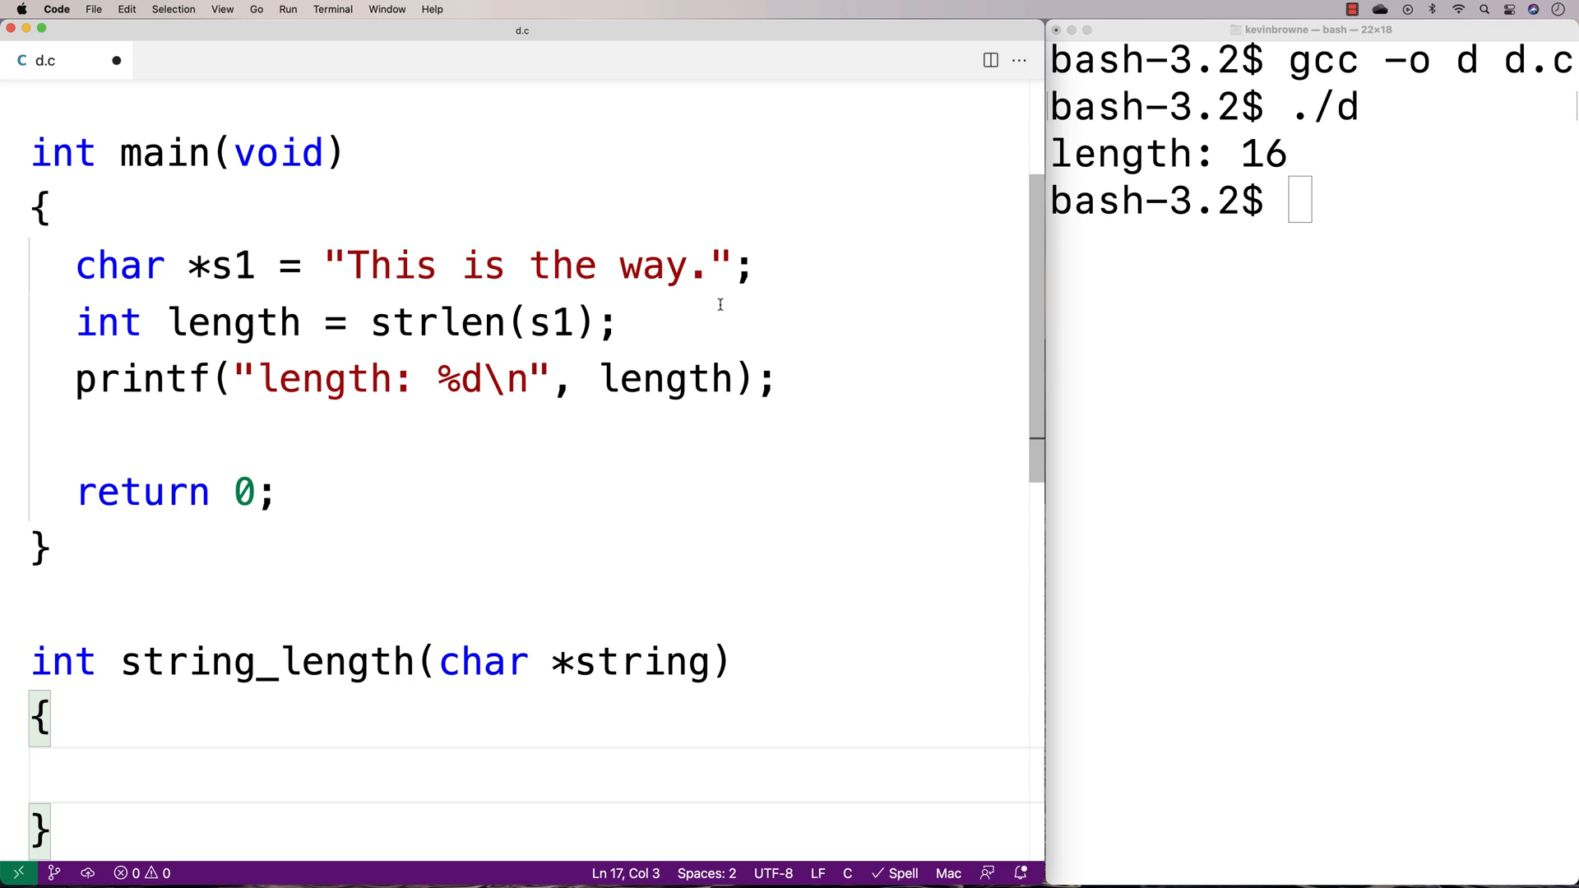
pyautogui.moveTo(744, 332)
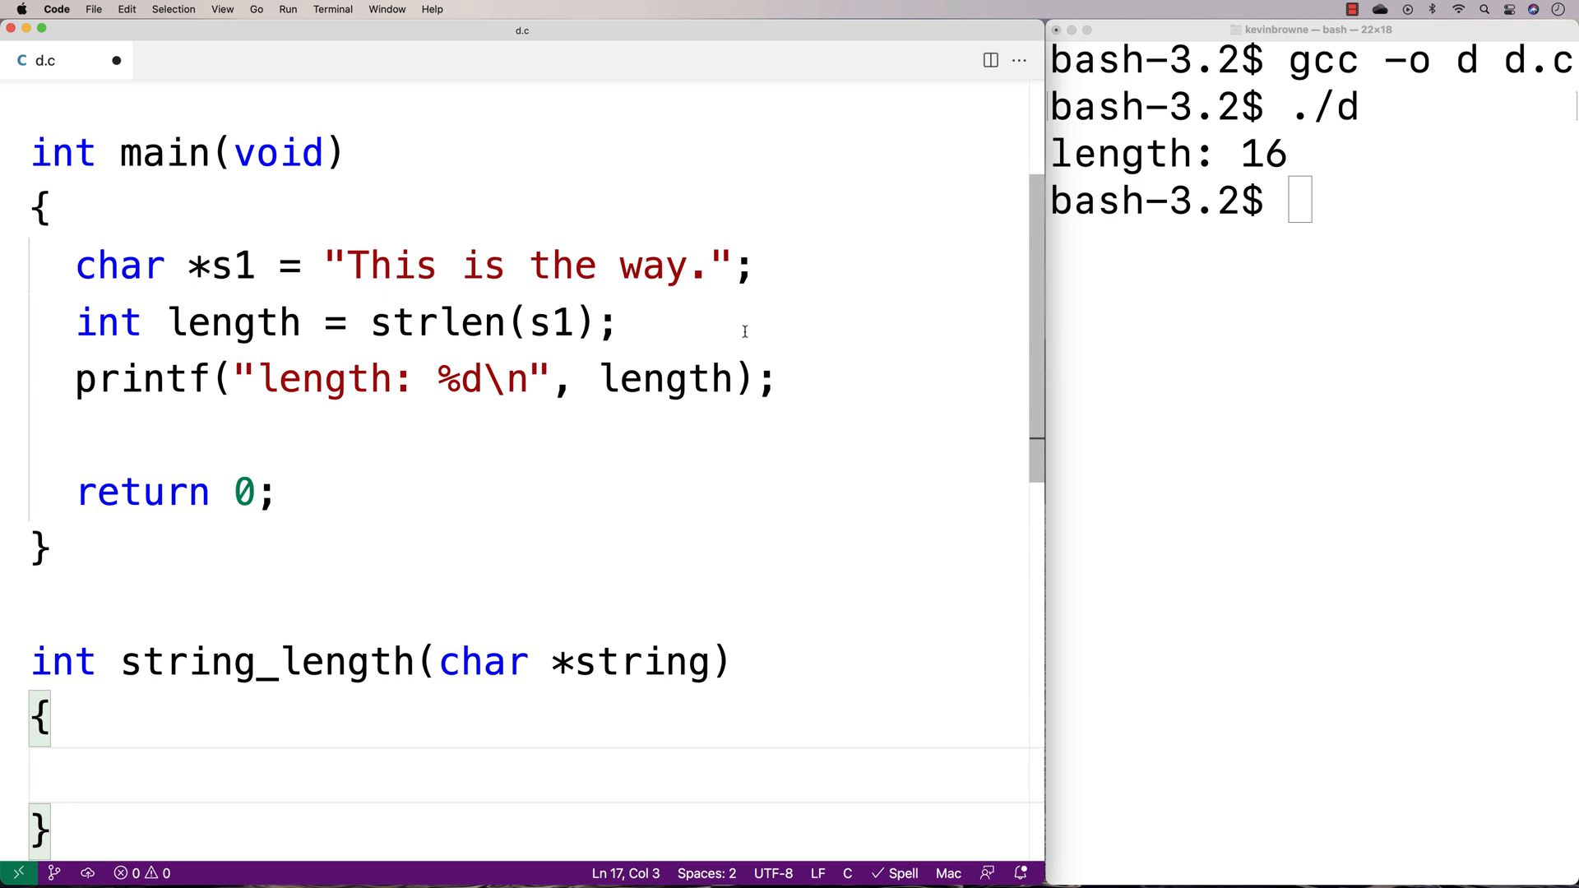
pyautogui.write("'\\'")
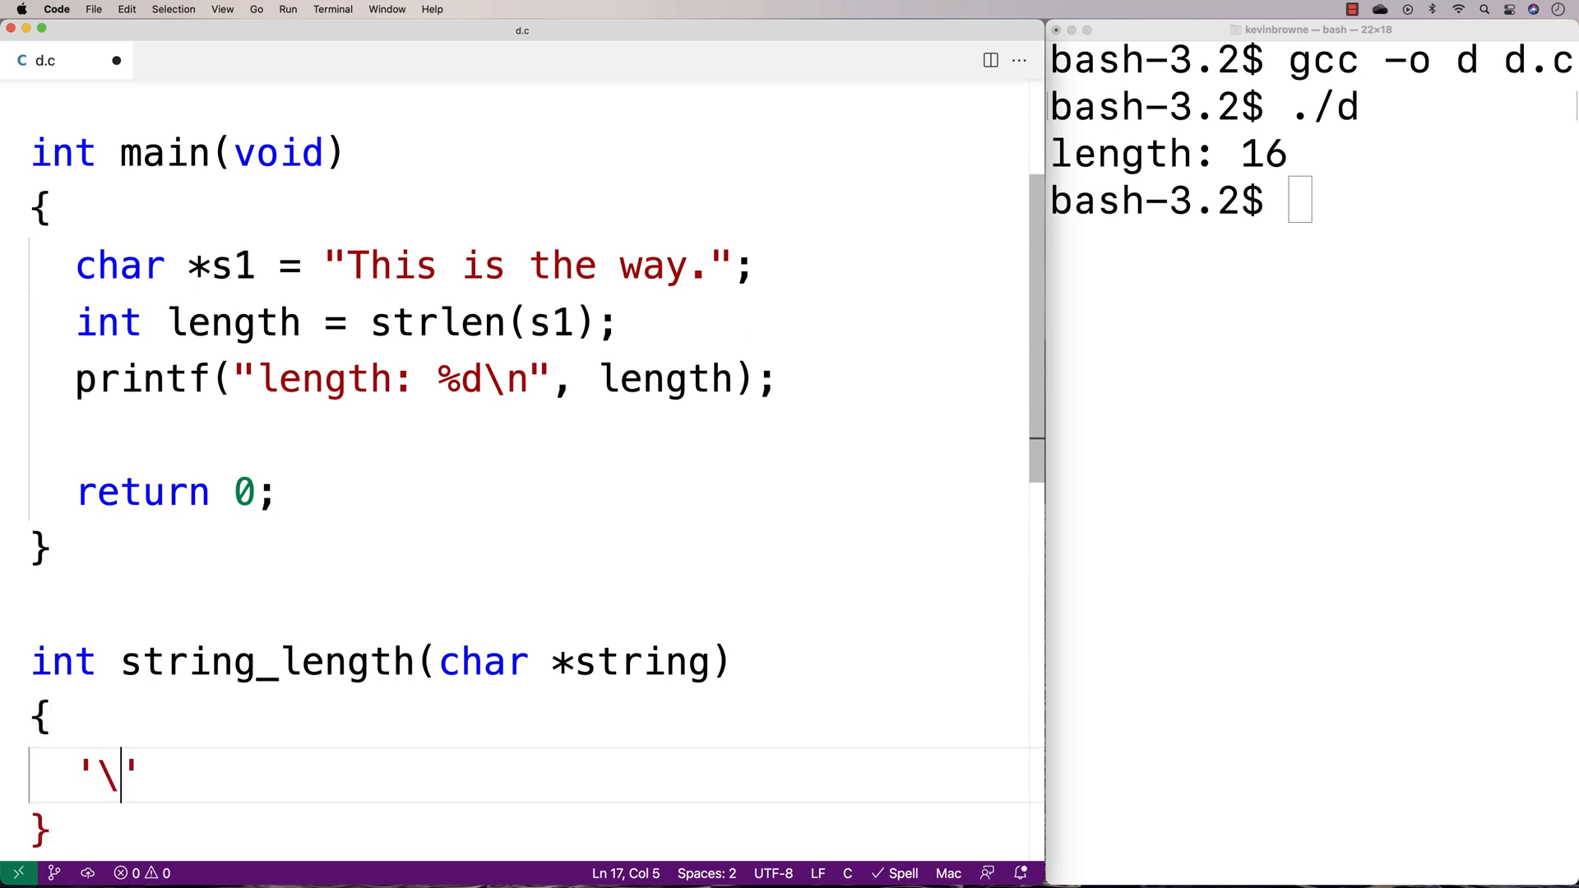
pyautogui.write('0')
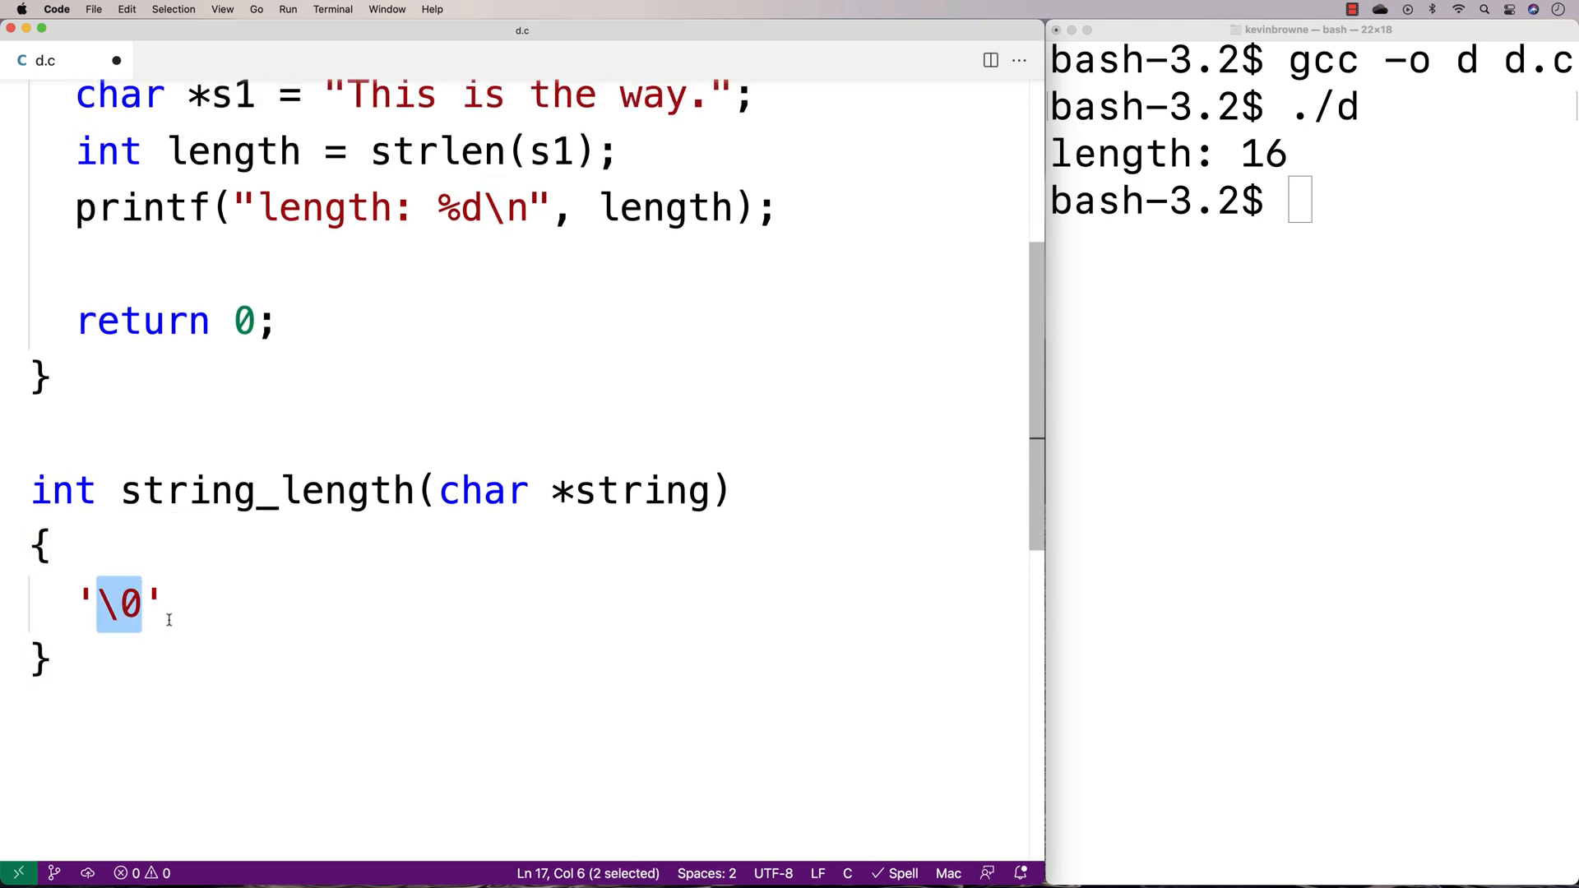
pyautogui.scroll(-3)
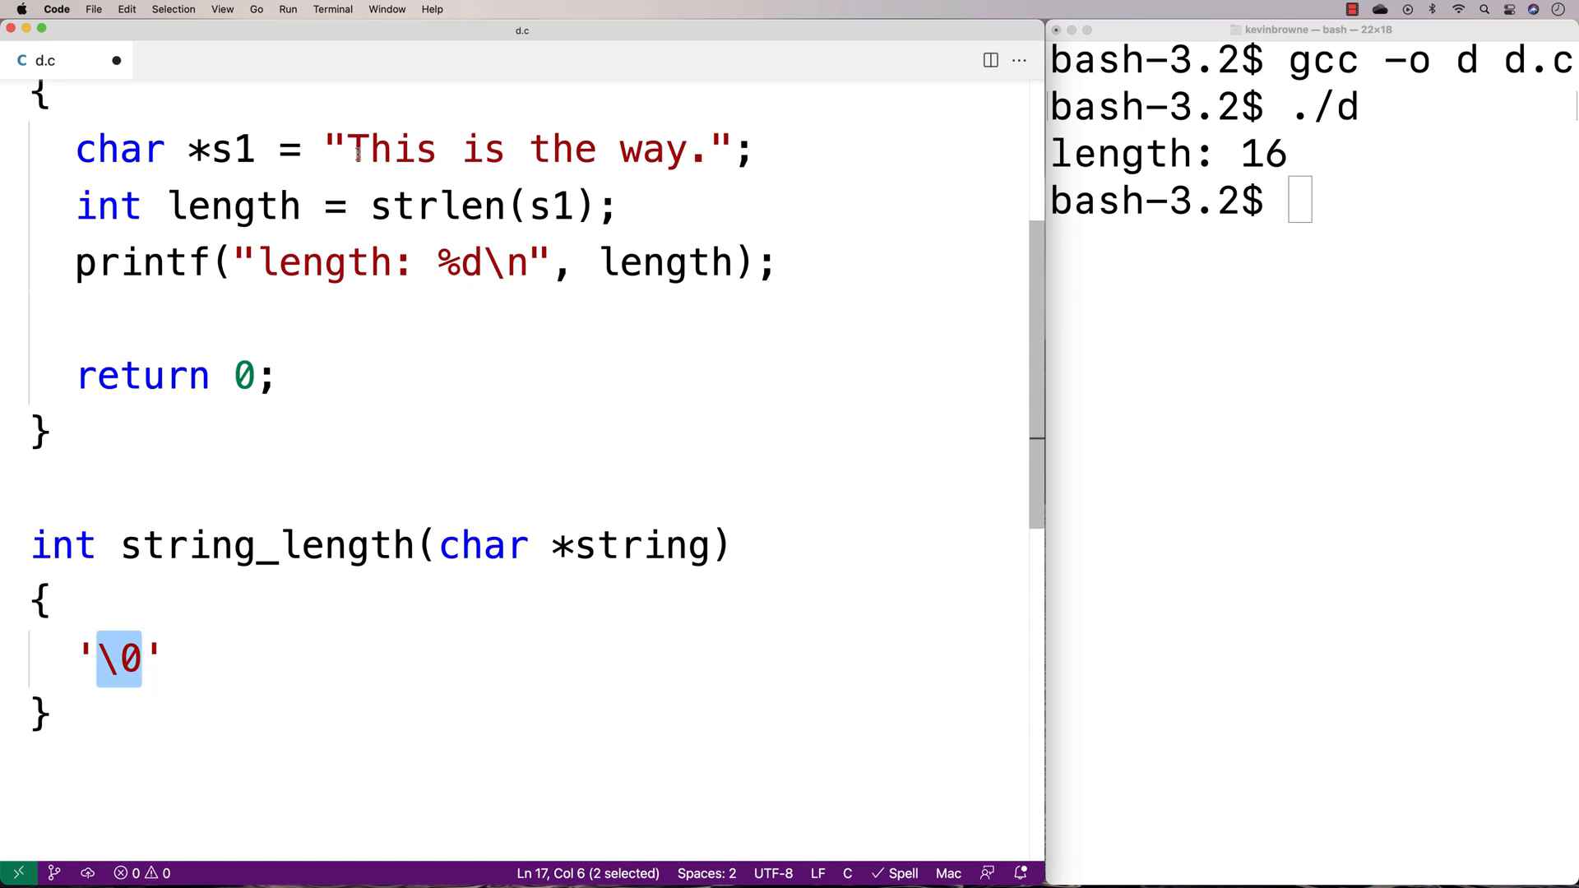
pyautogui.moveTo(393, 148)
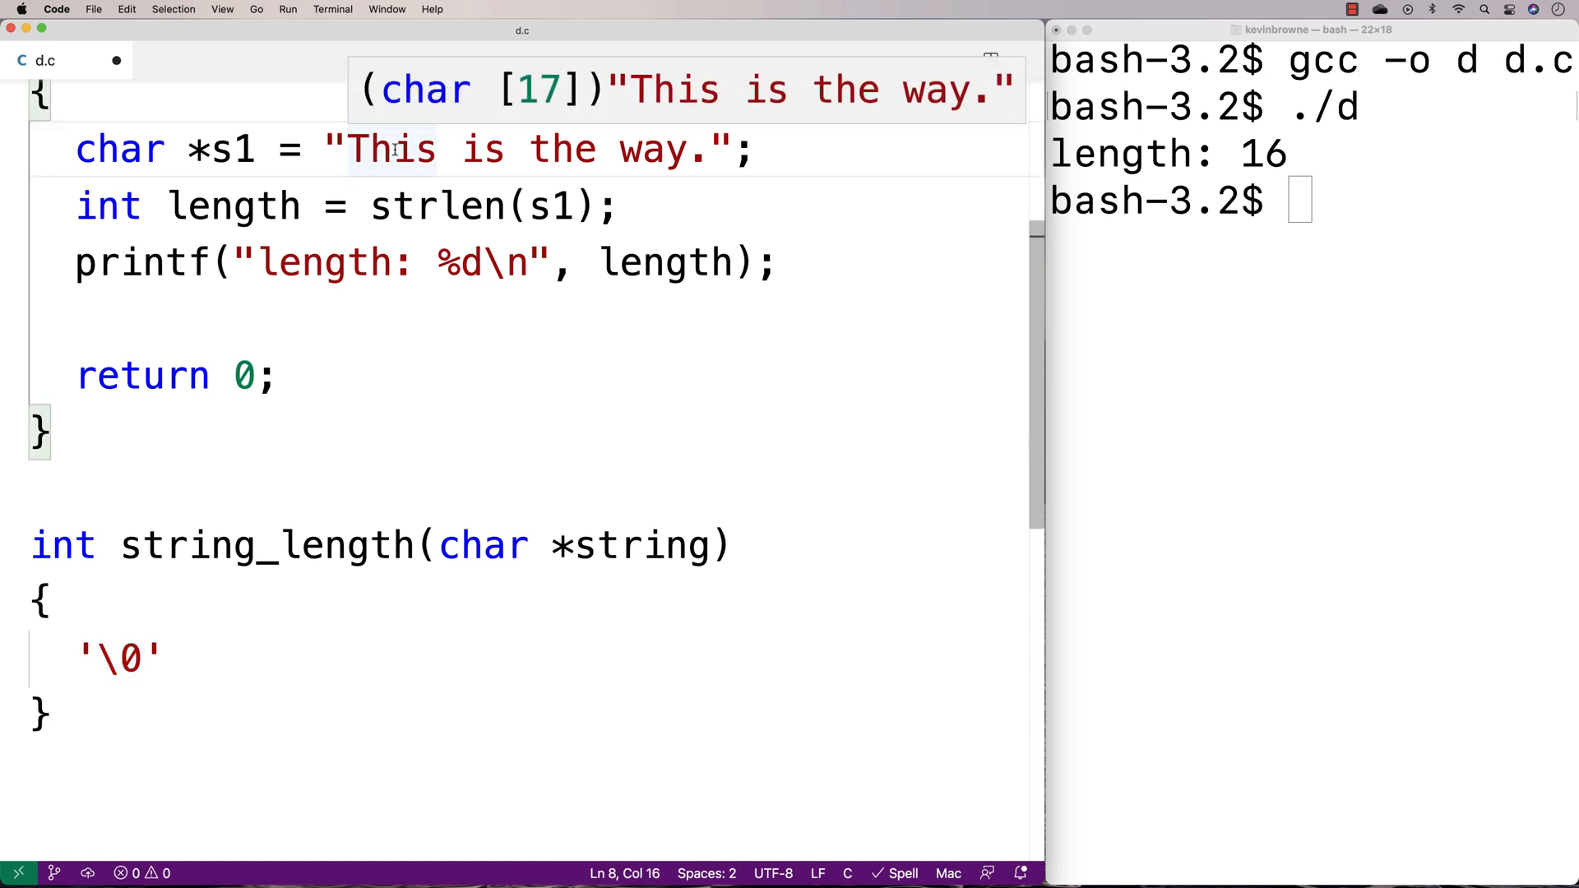
pyautogui.click(438, 149)
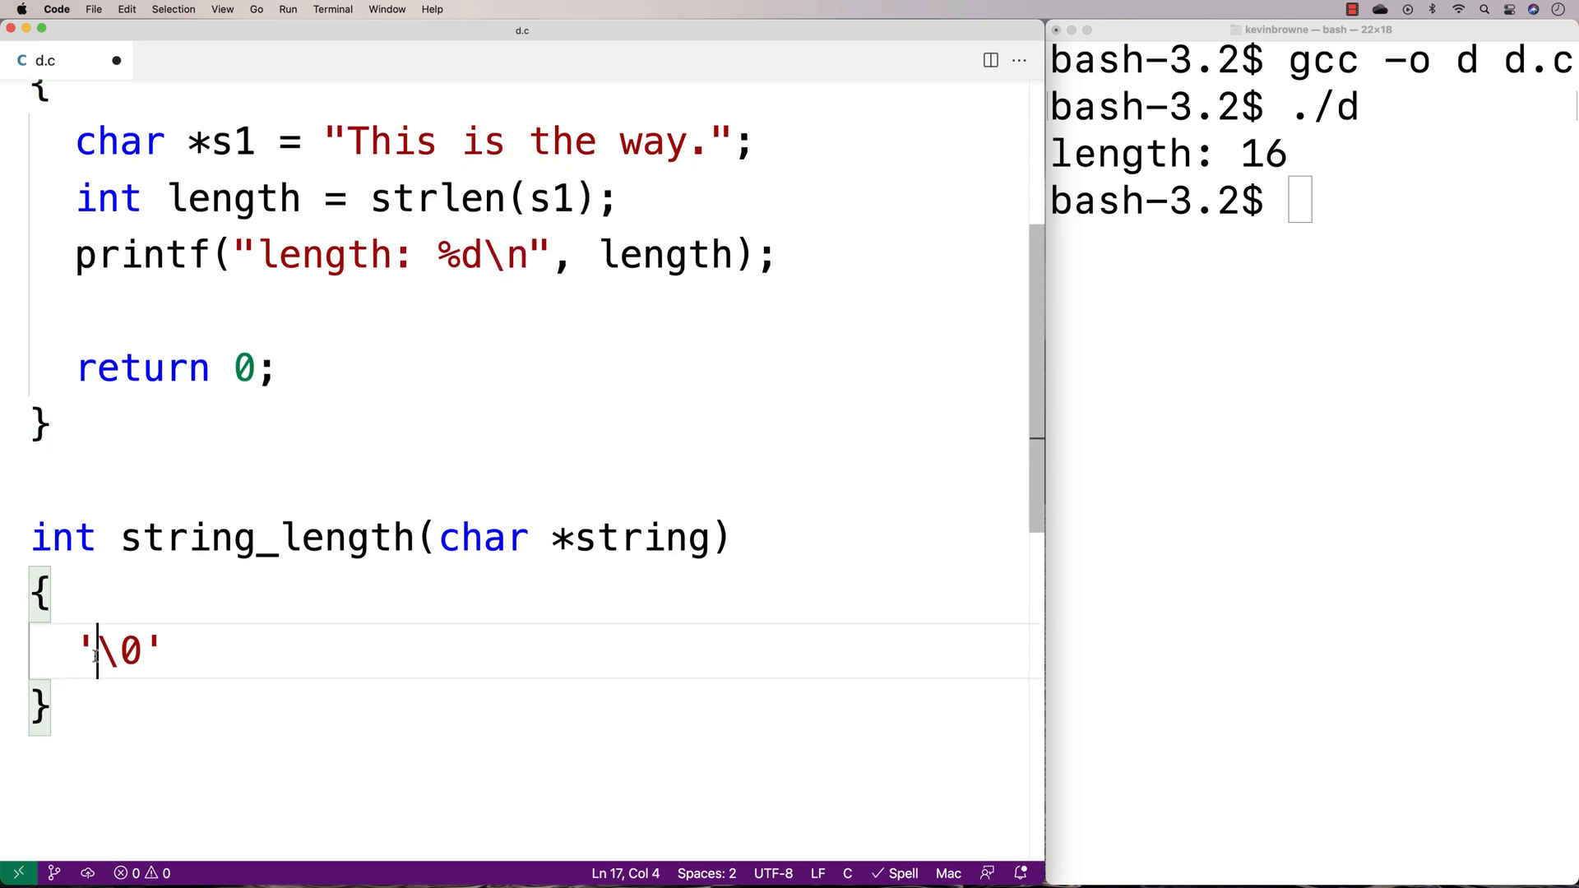
# Step: Write a while loop counting length until string[length] is '\0', then return length
pyautogui.write('int length = 0;')
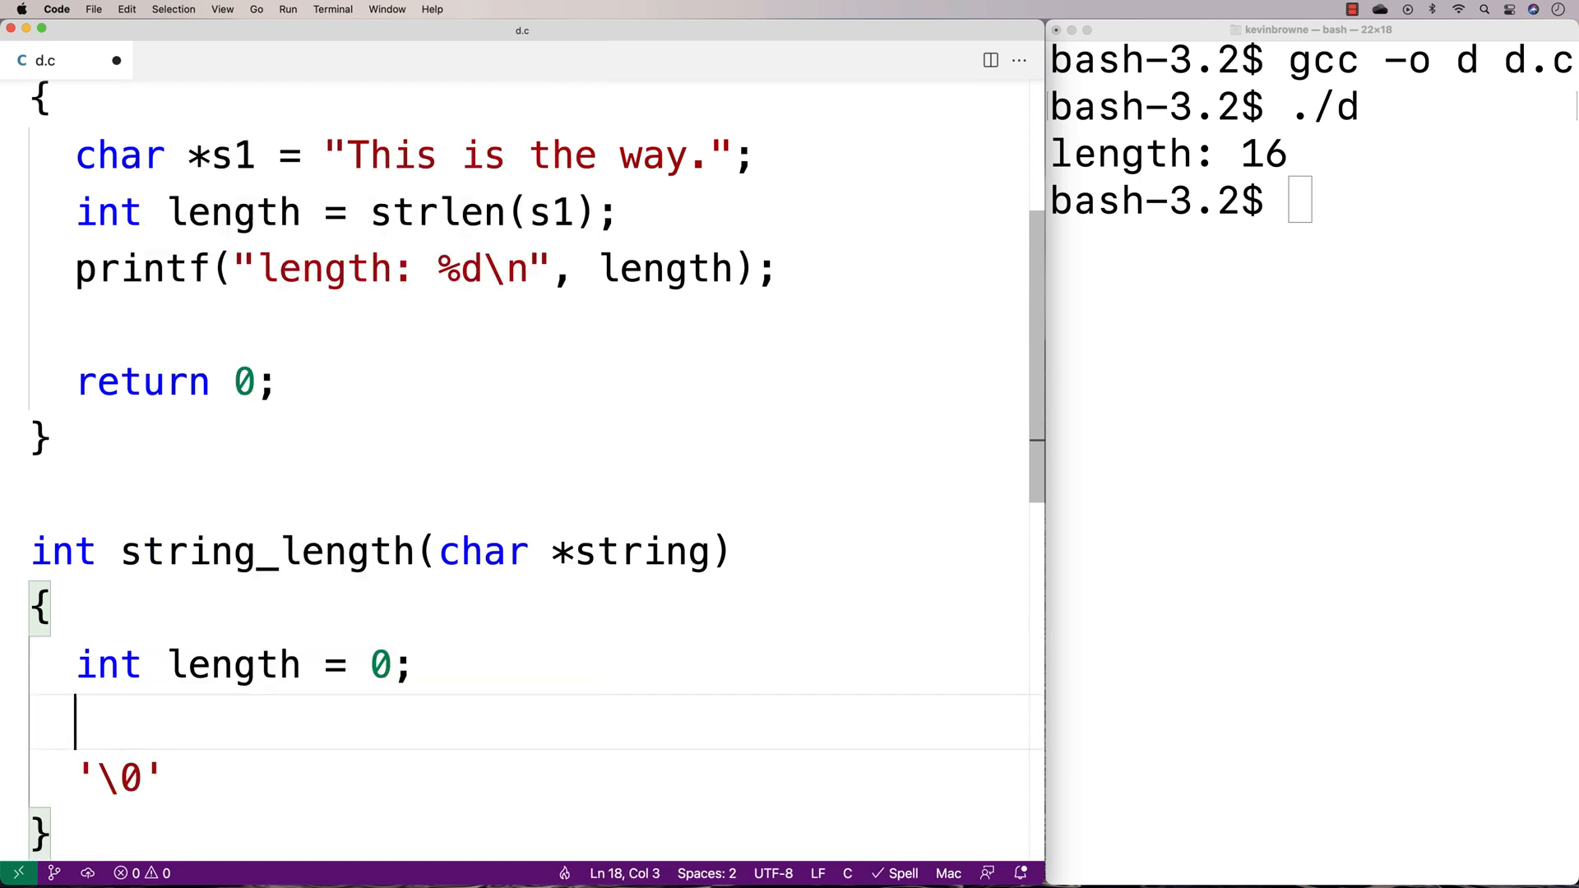
pyautogui.write('while (string[l]')
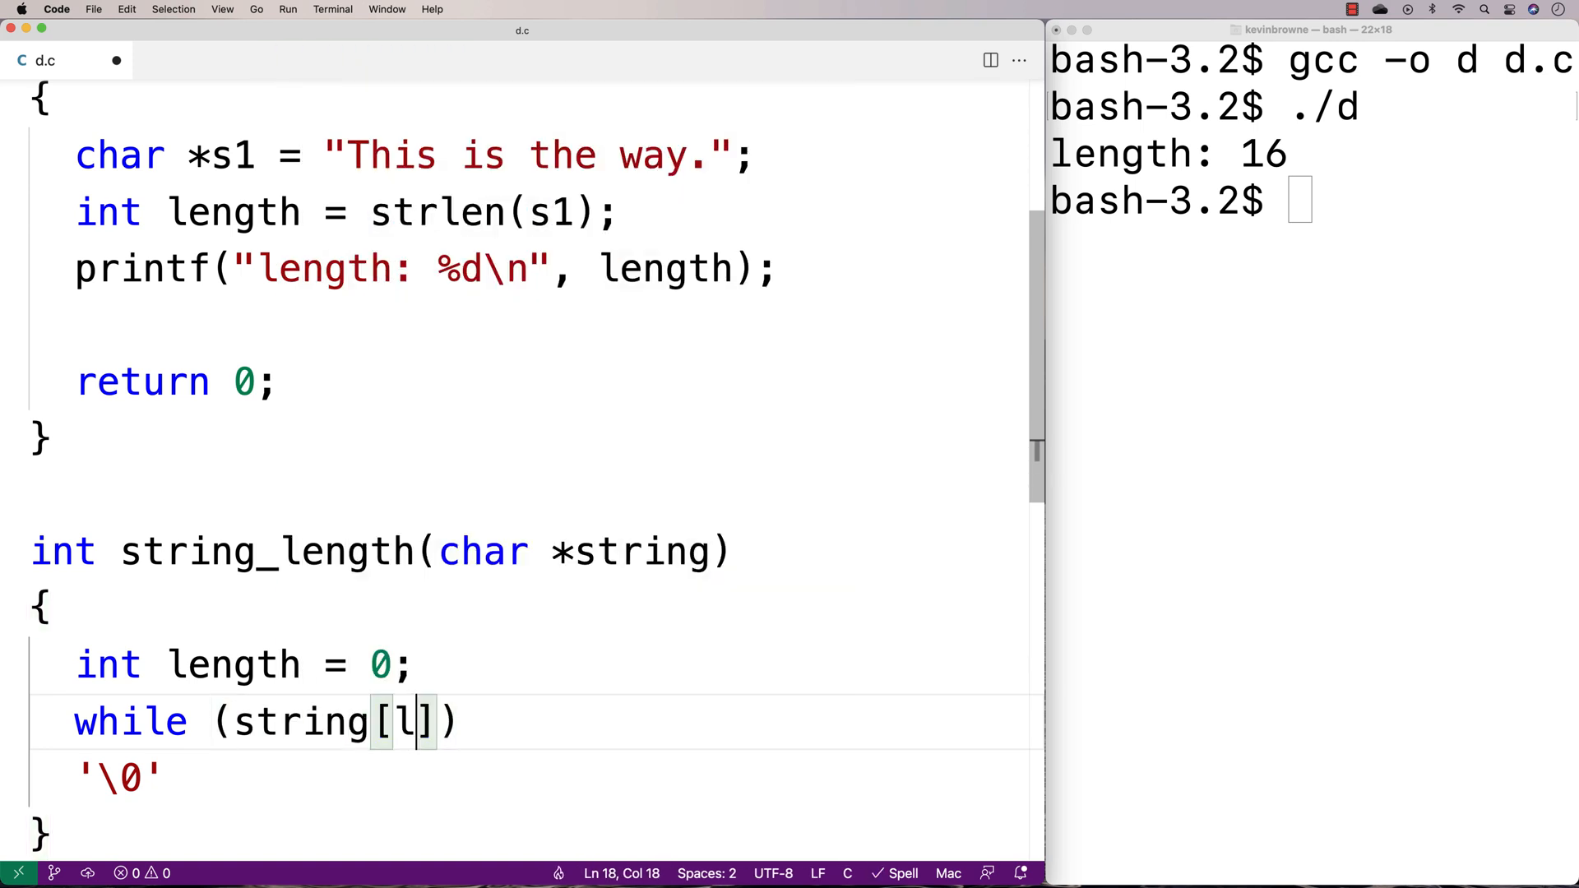
pyautogui.write('ength] !=')
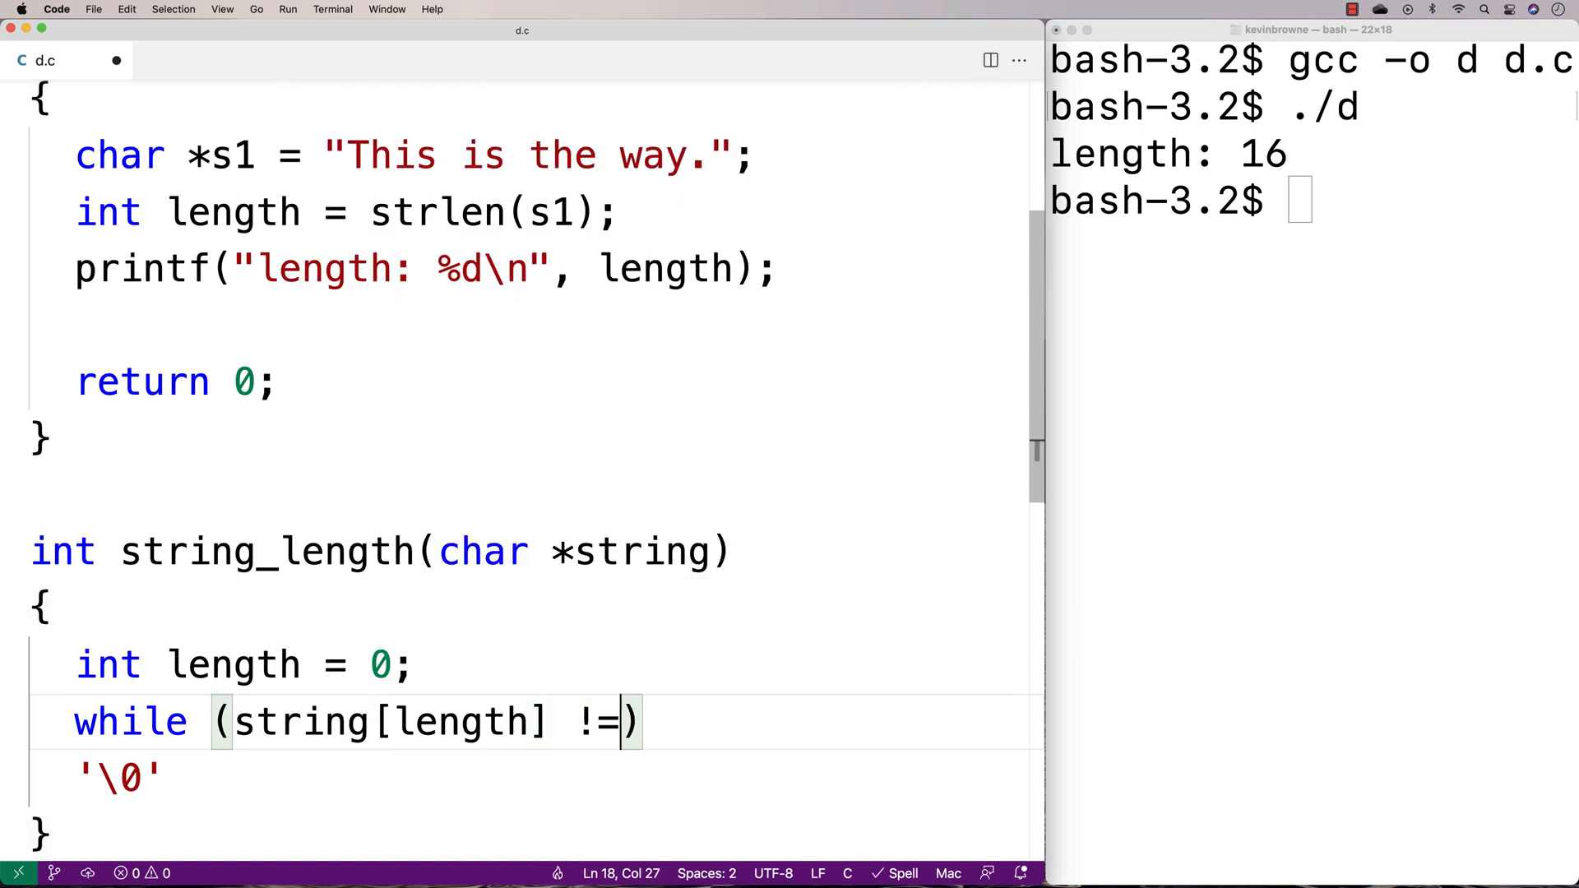
pyautogui.write("\\0'")
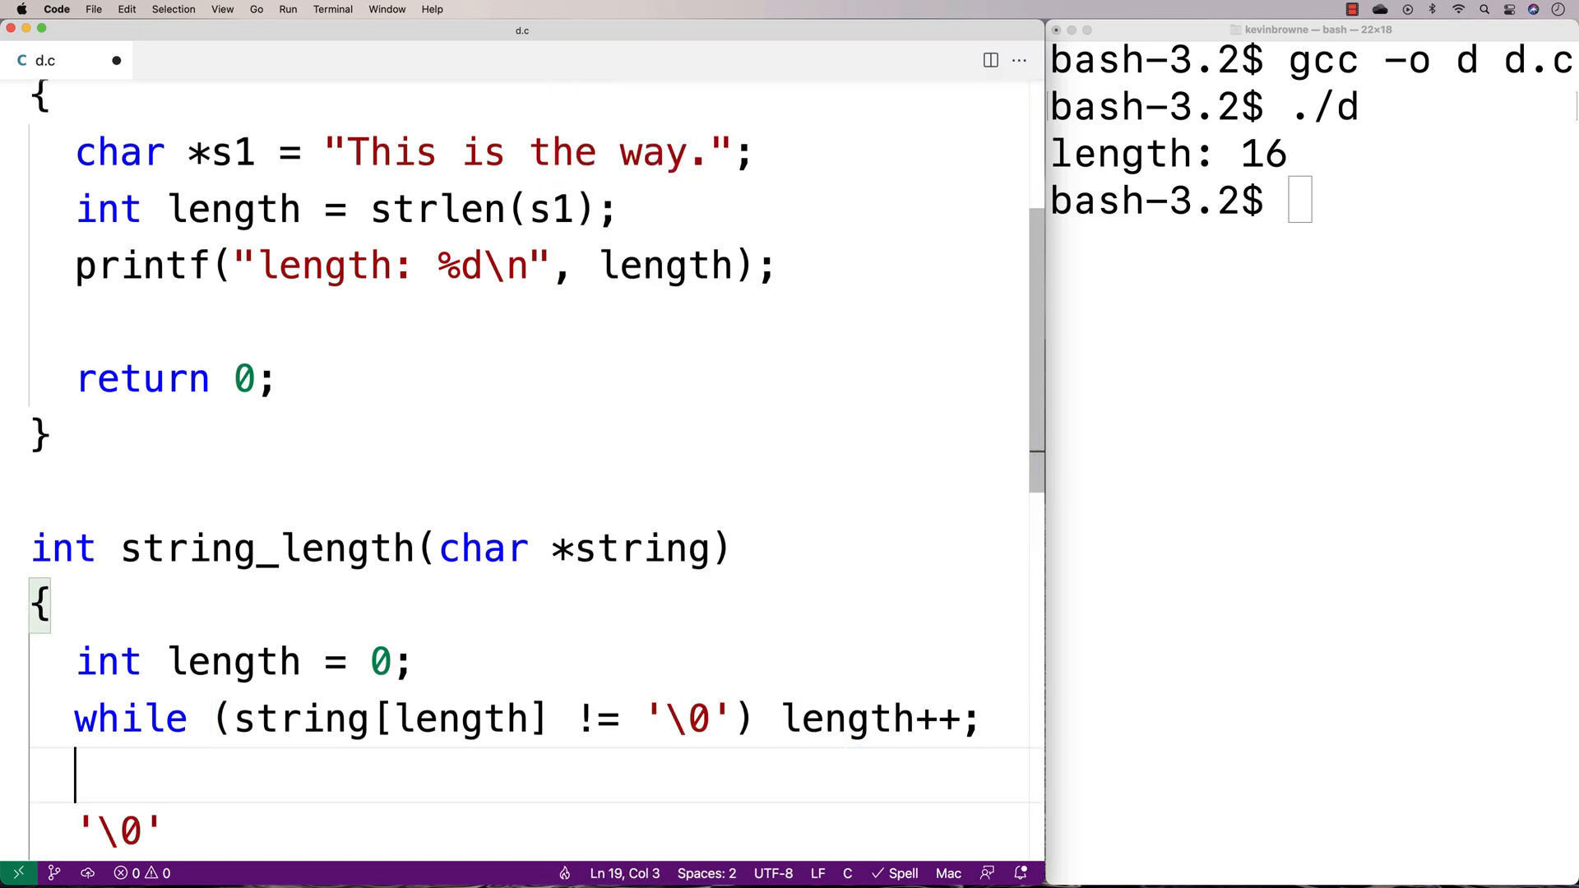
pyautogui.write('return length;')
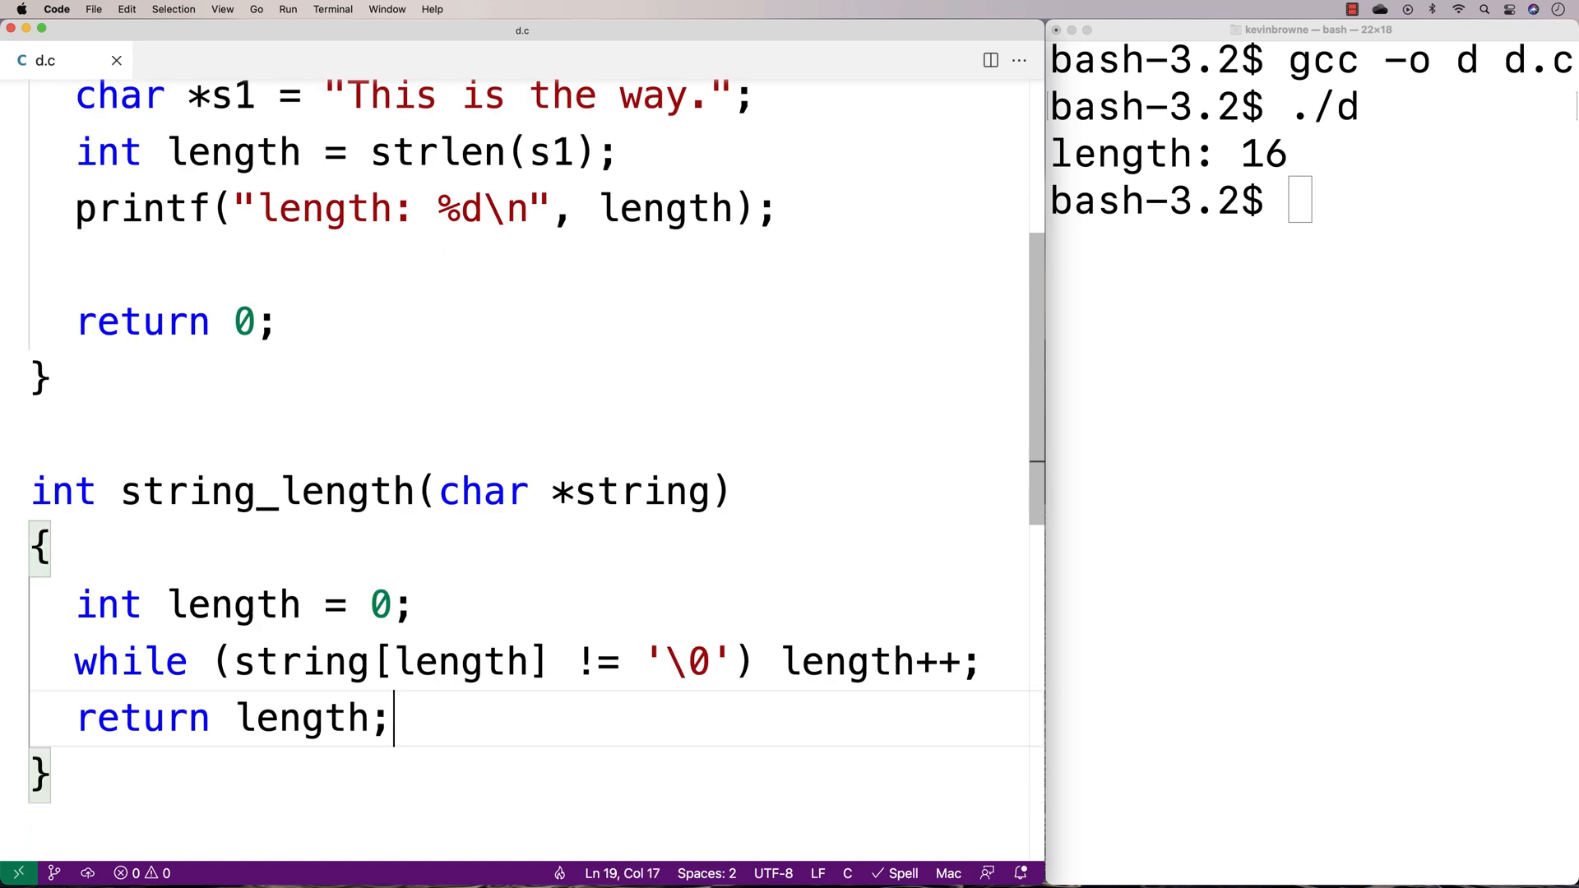
# Step: Highlight the zero counter, the string[length] lookup and the full loop condition
pyautogui.click(344, 604)
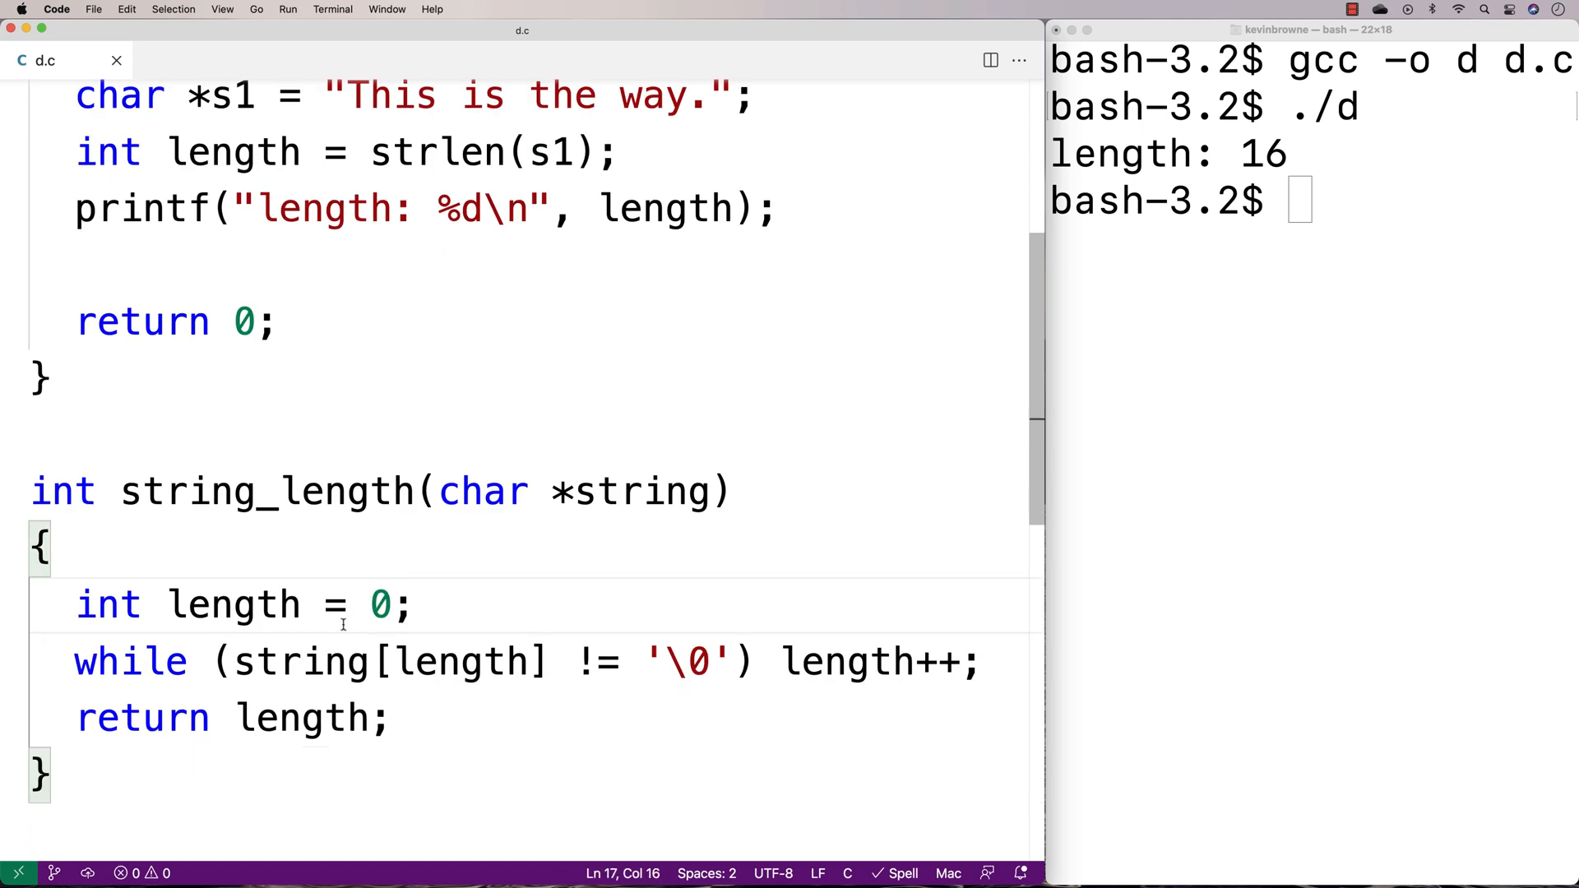
pyautogui.doubleClick(305, 661)
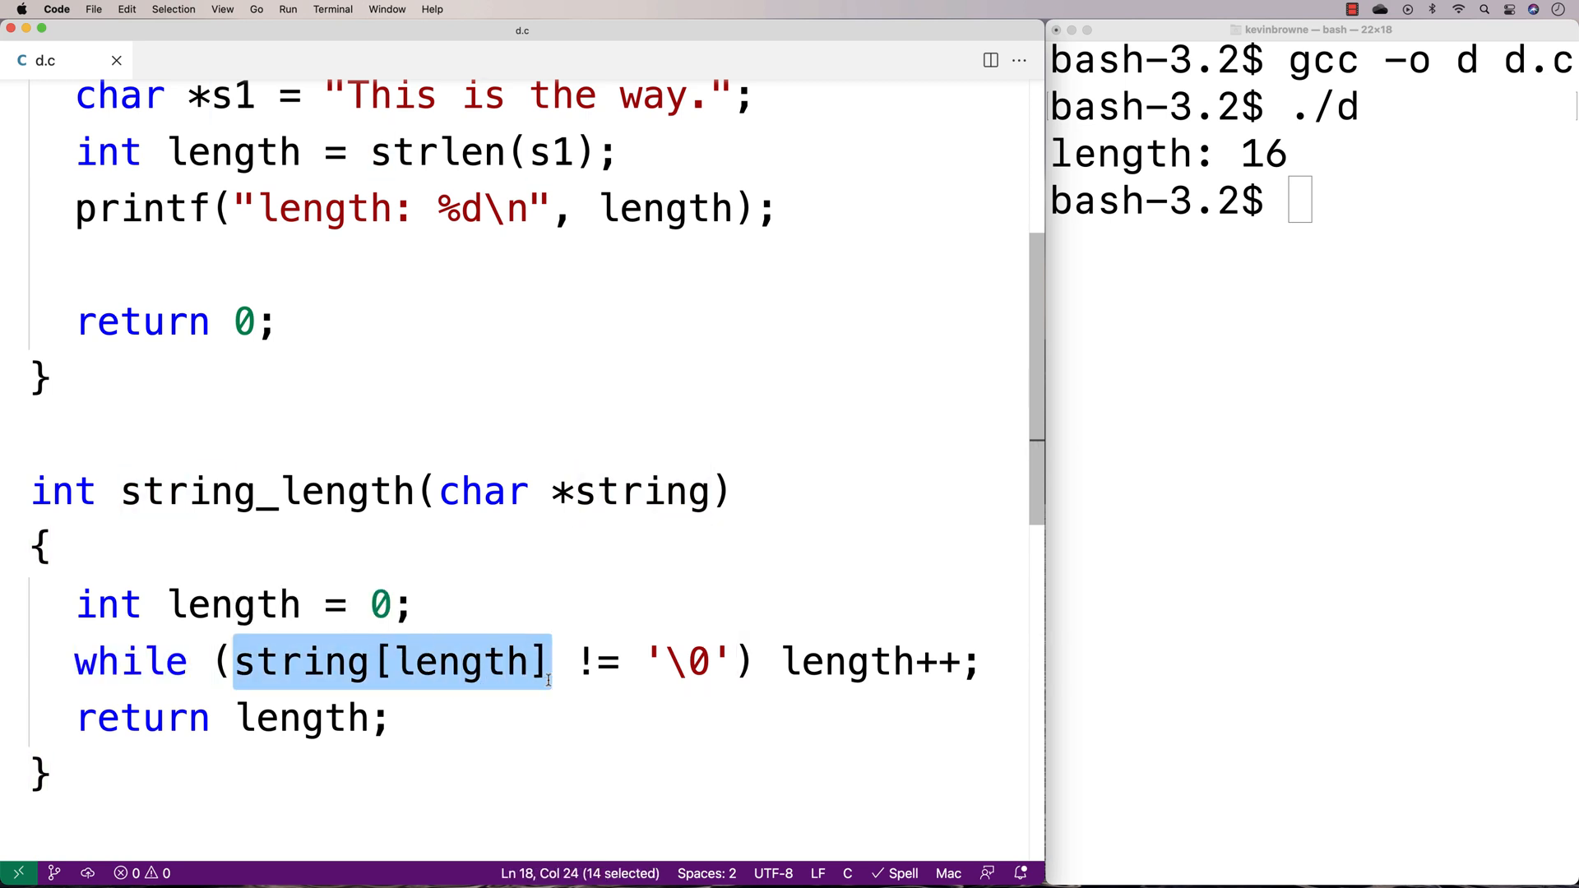
pyautogui.moveTo(543, 662); pyautogui.dragTo(735, 661)
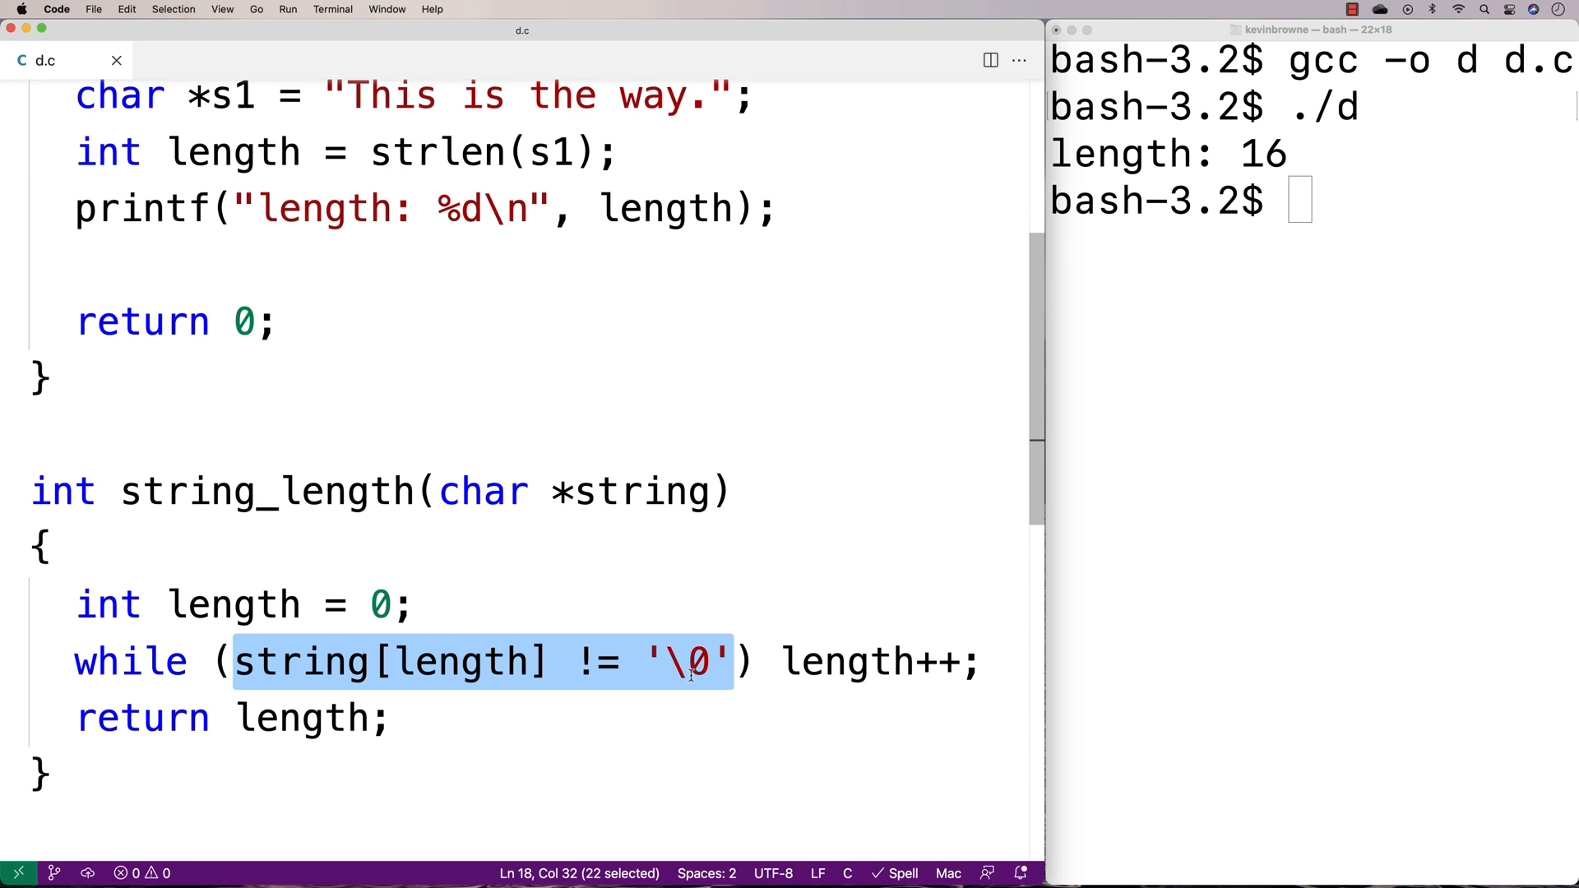
pyautogui.moveTo(610, 701)
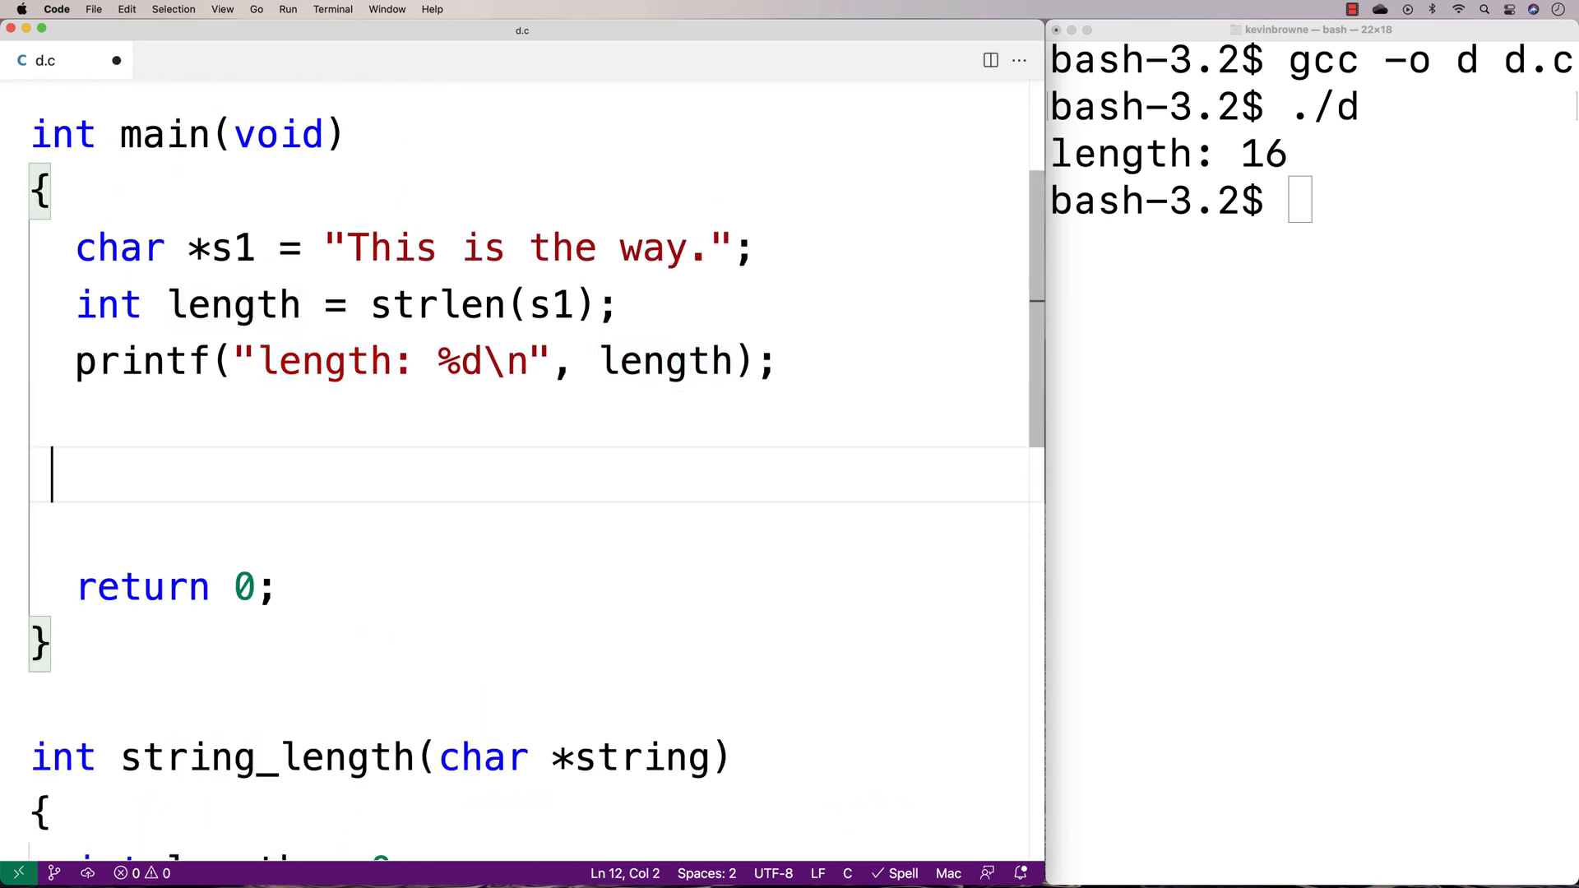
# Step: Store string_length(s1) in our_length and print it as "our length: %d\n"
pyautogui.write('int our_length = string_length(s1);')
pyautogui.click(529, 530)
pyautogui.write('printf')
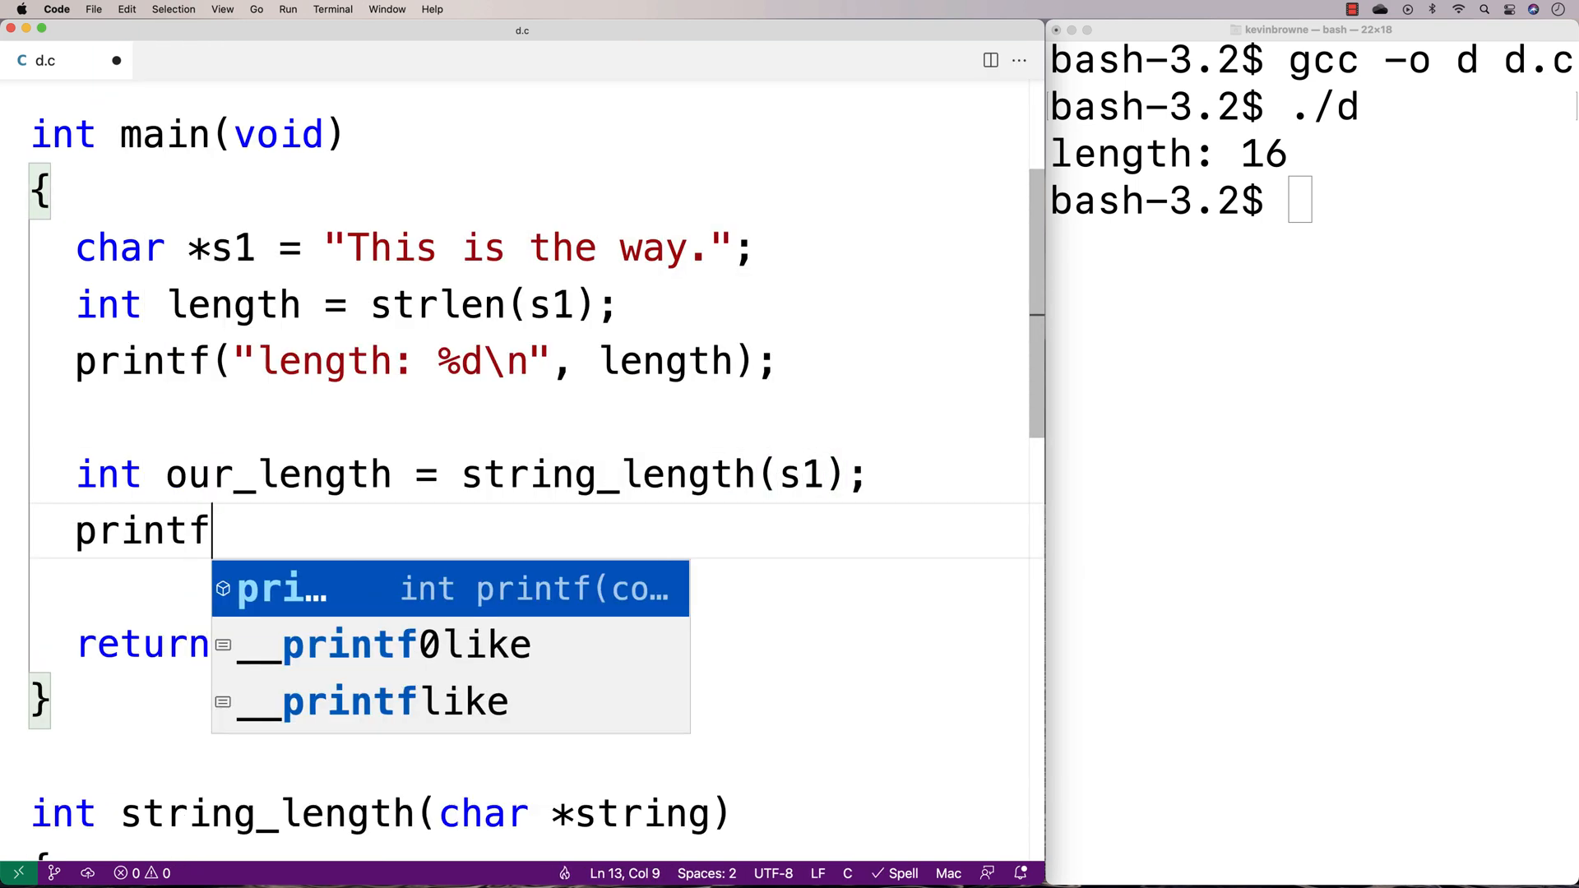
pyautogui.write('("our le')
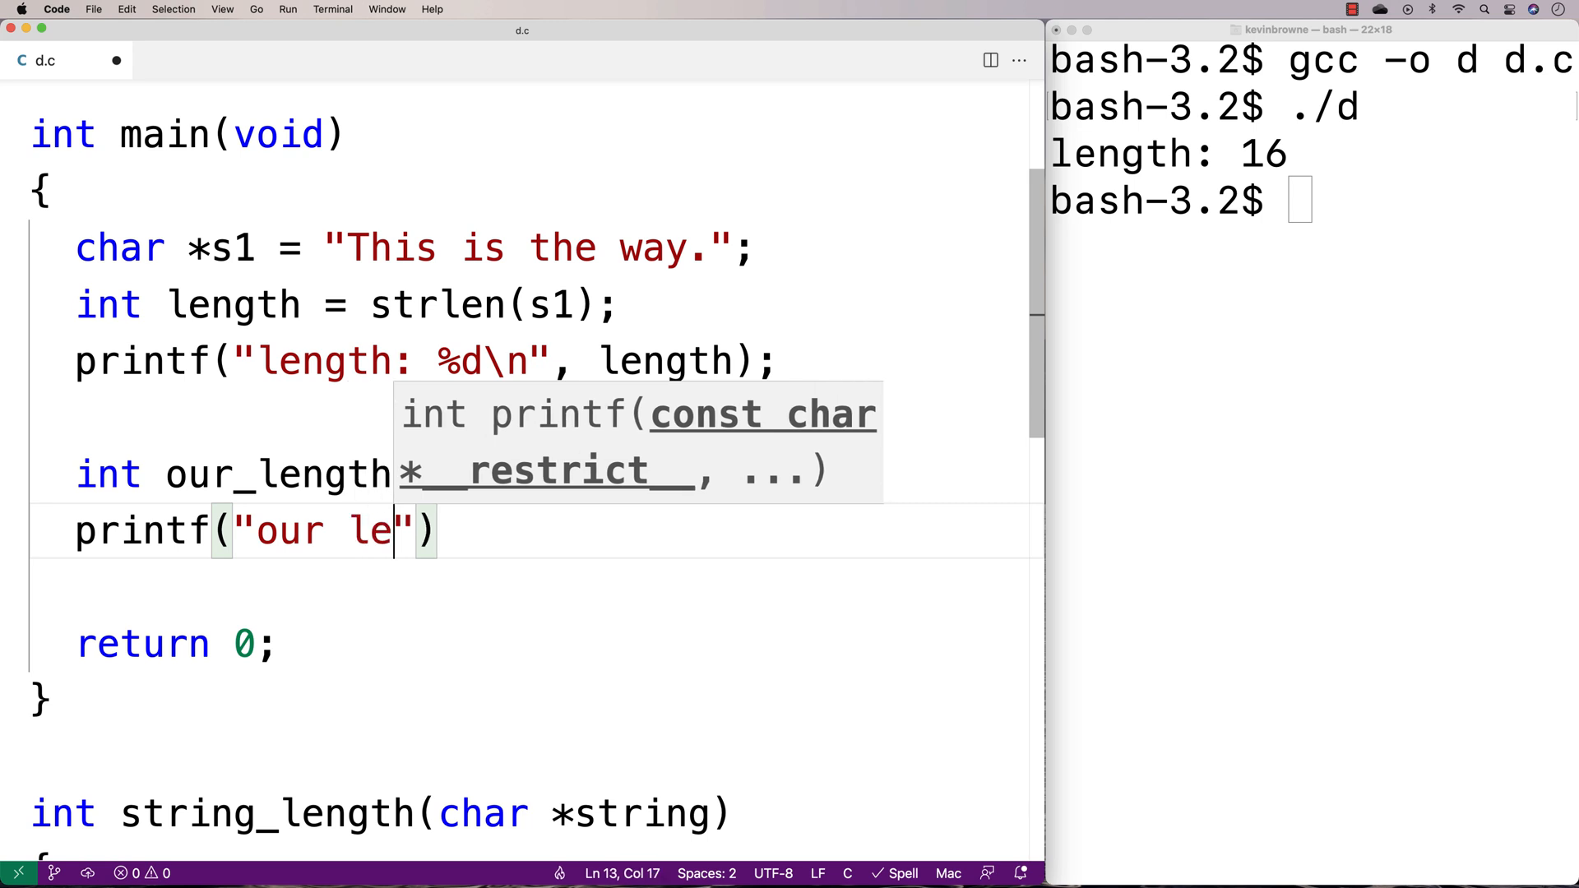
pyautogui.write('ngth: %\\dn')
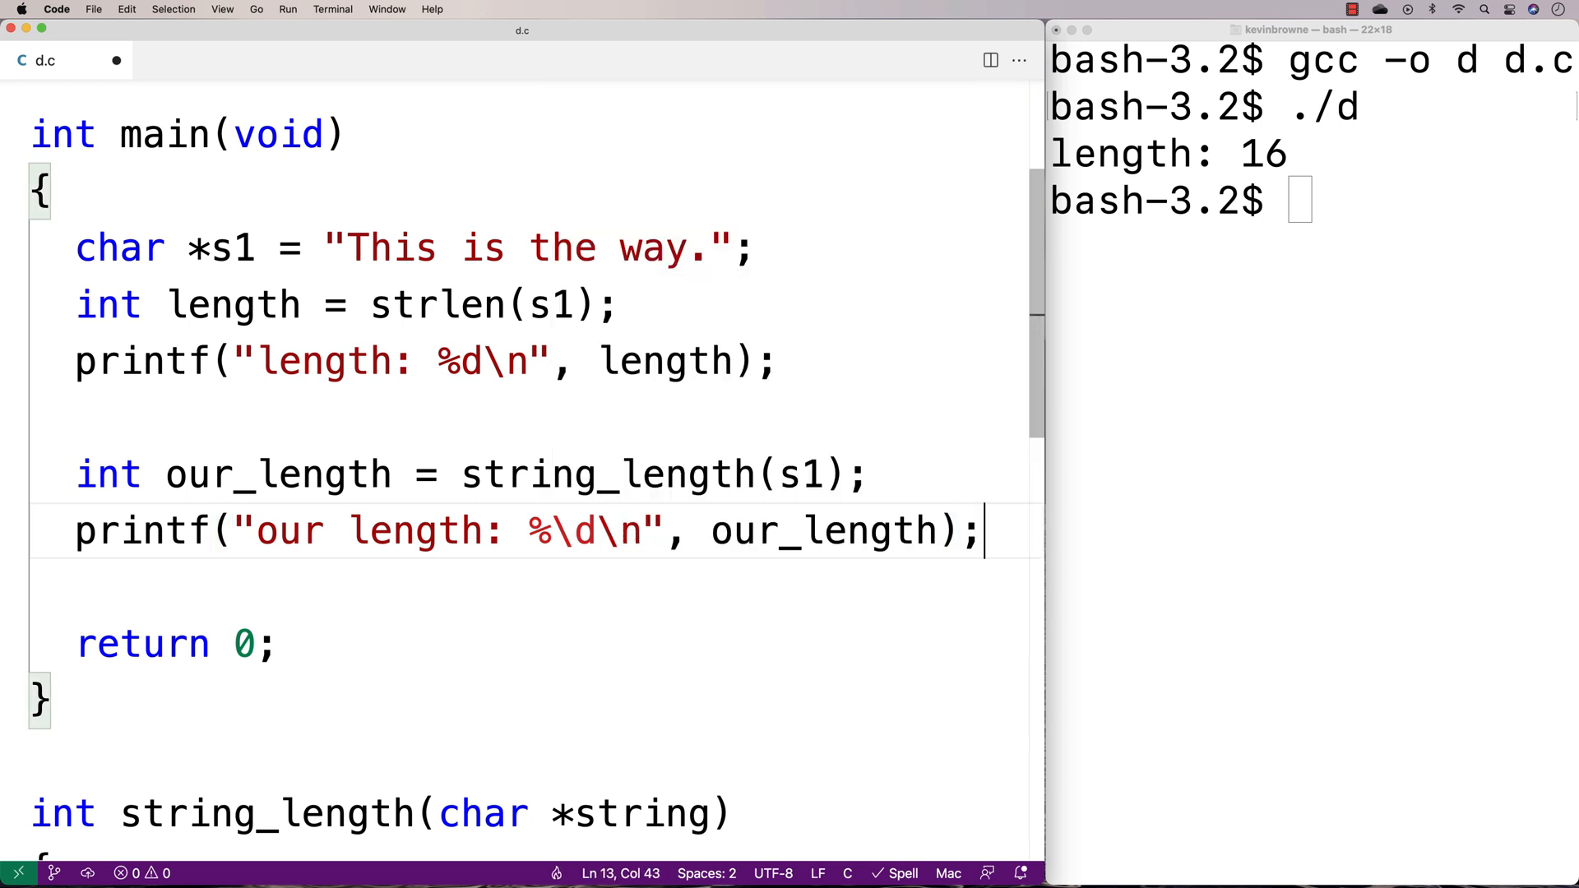
pyautogui.click(574, 531)
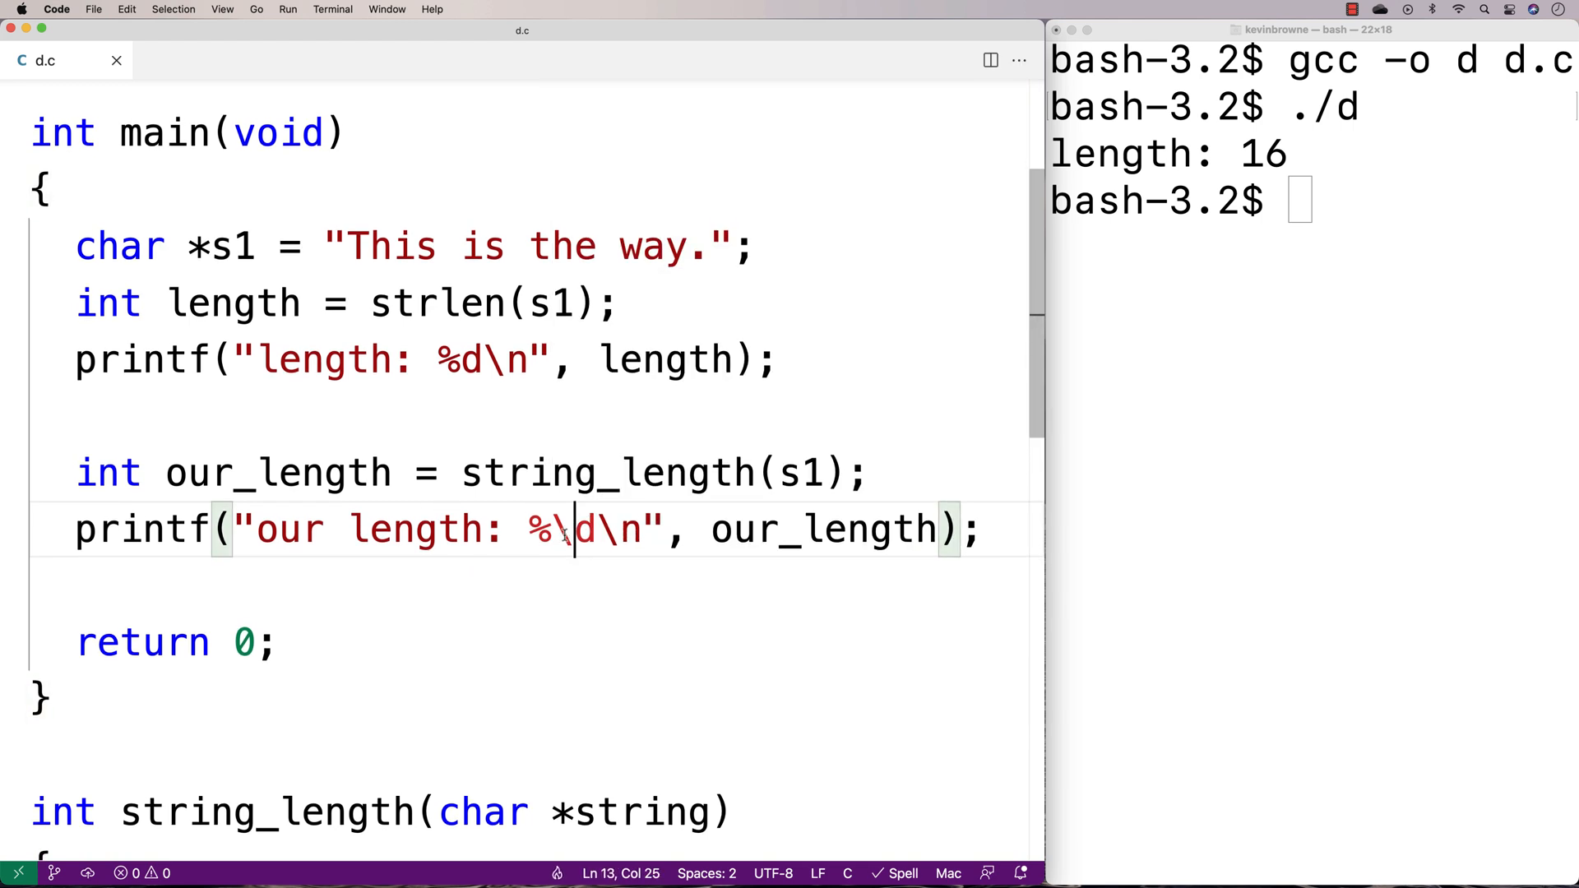
pyautogui.press('backspace')
pyautogui.write('gcc -o d d.c')
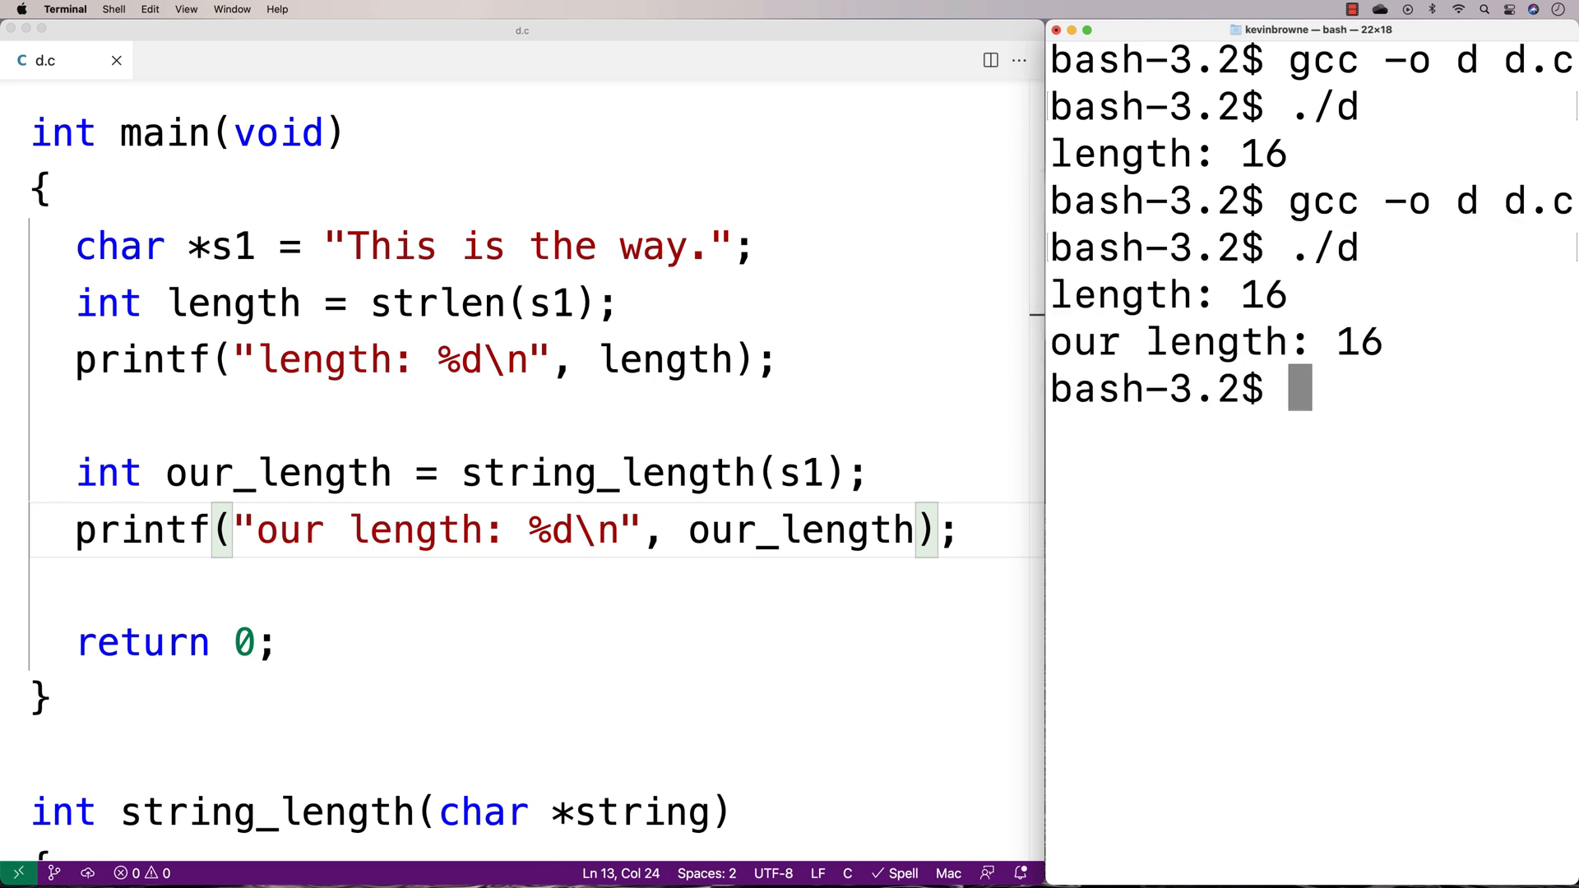
# Step: Highlight the our length: 16 result in the Terminal output and scroll through it
pyautogui.doubleClick(1214, 341)
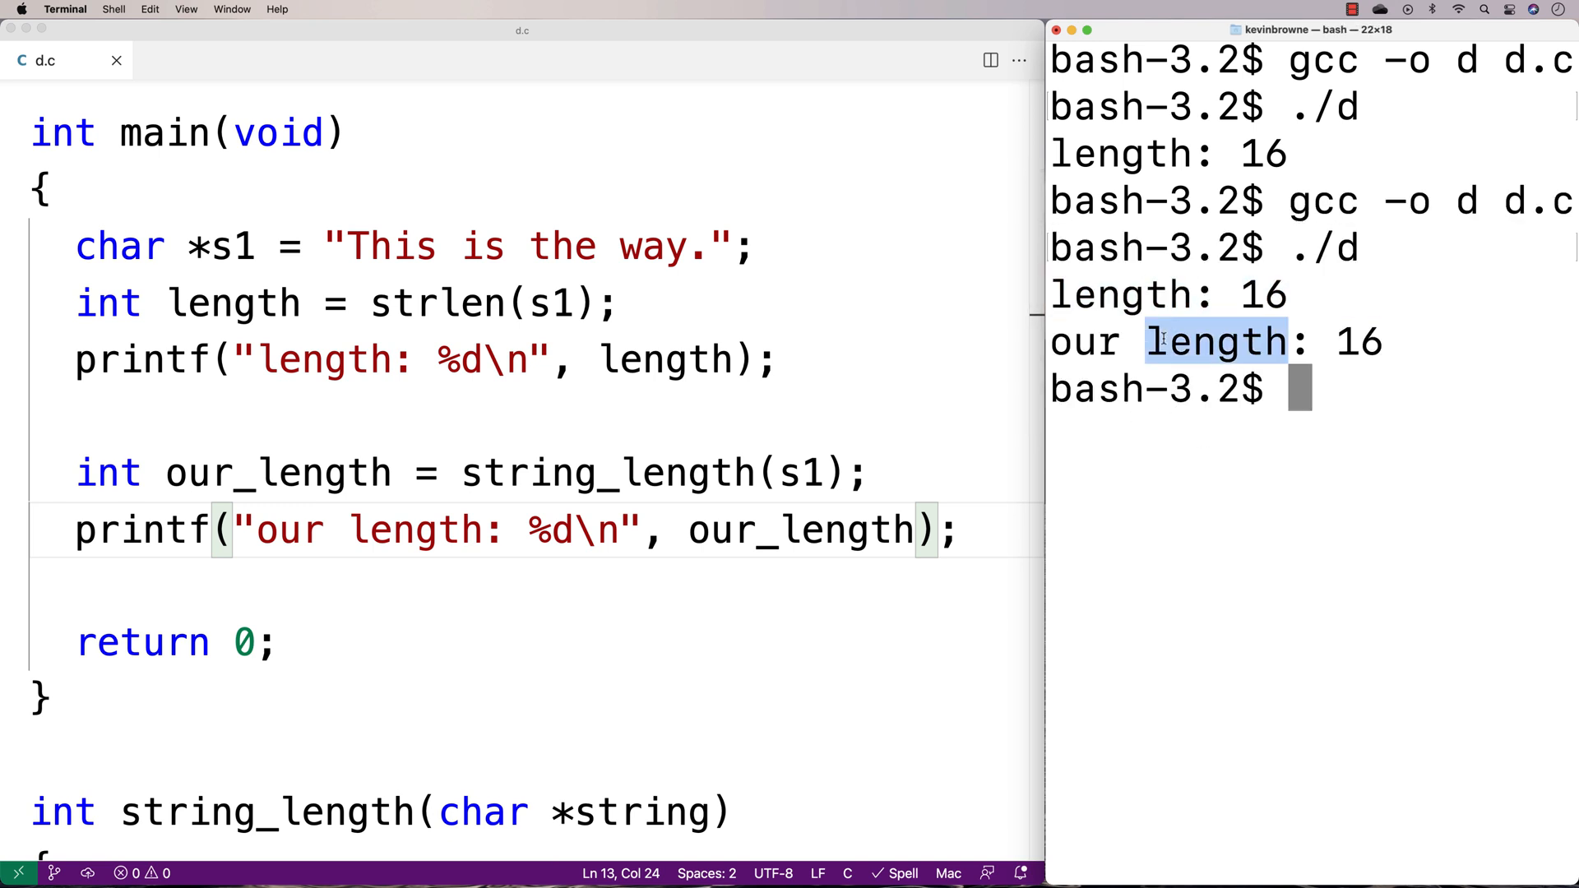
pyautogui.scroll(-3)
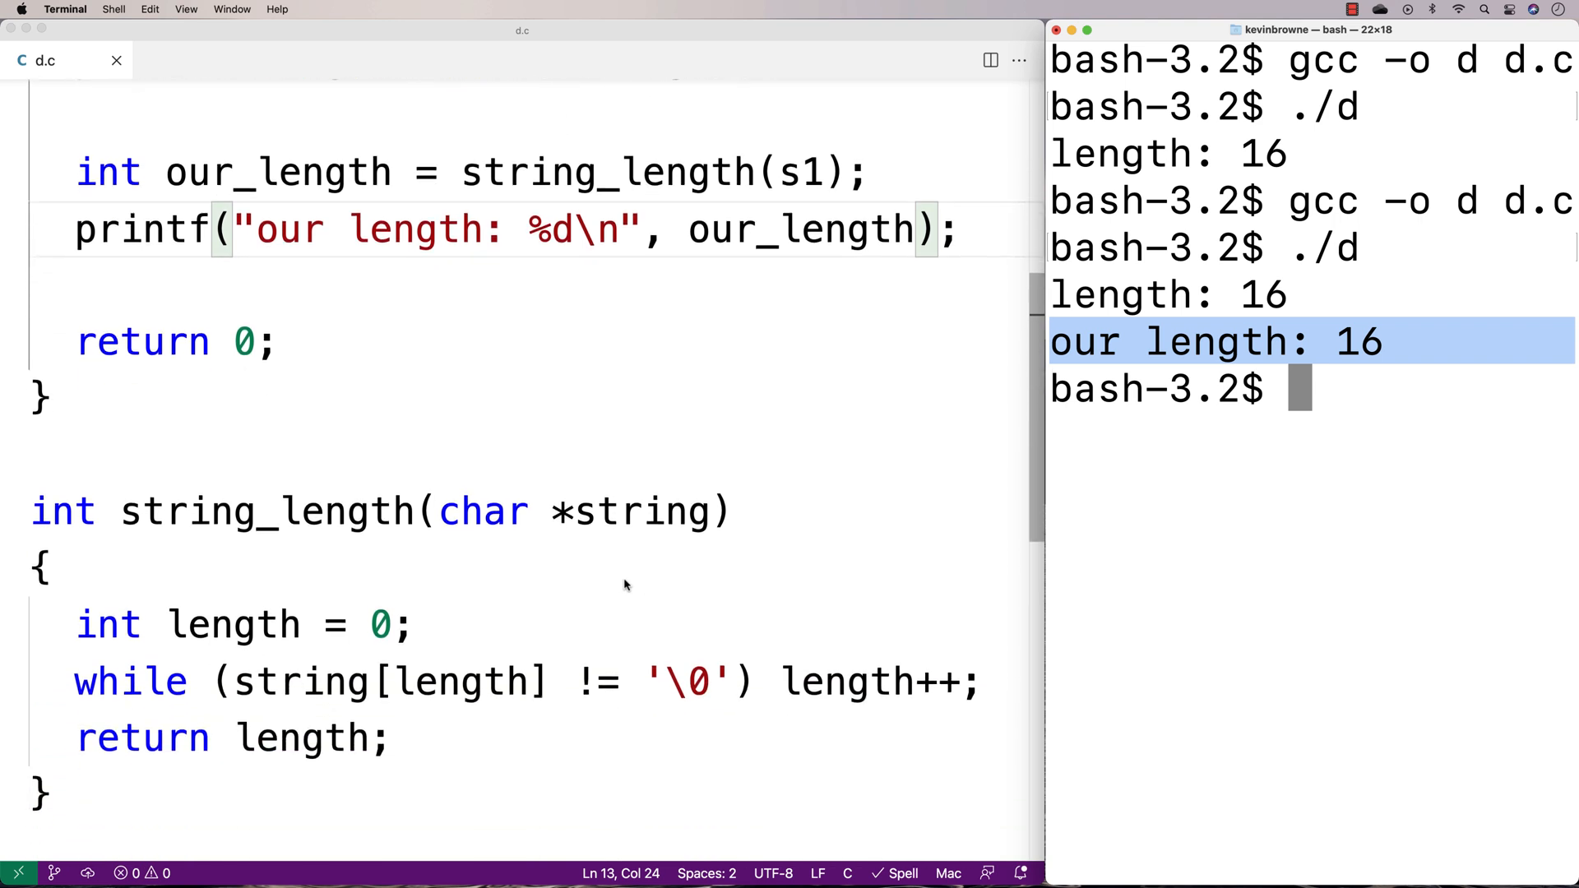
pyautogui.scroll(-3)
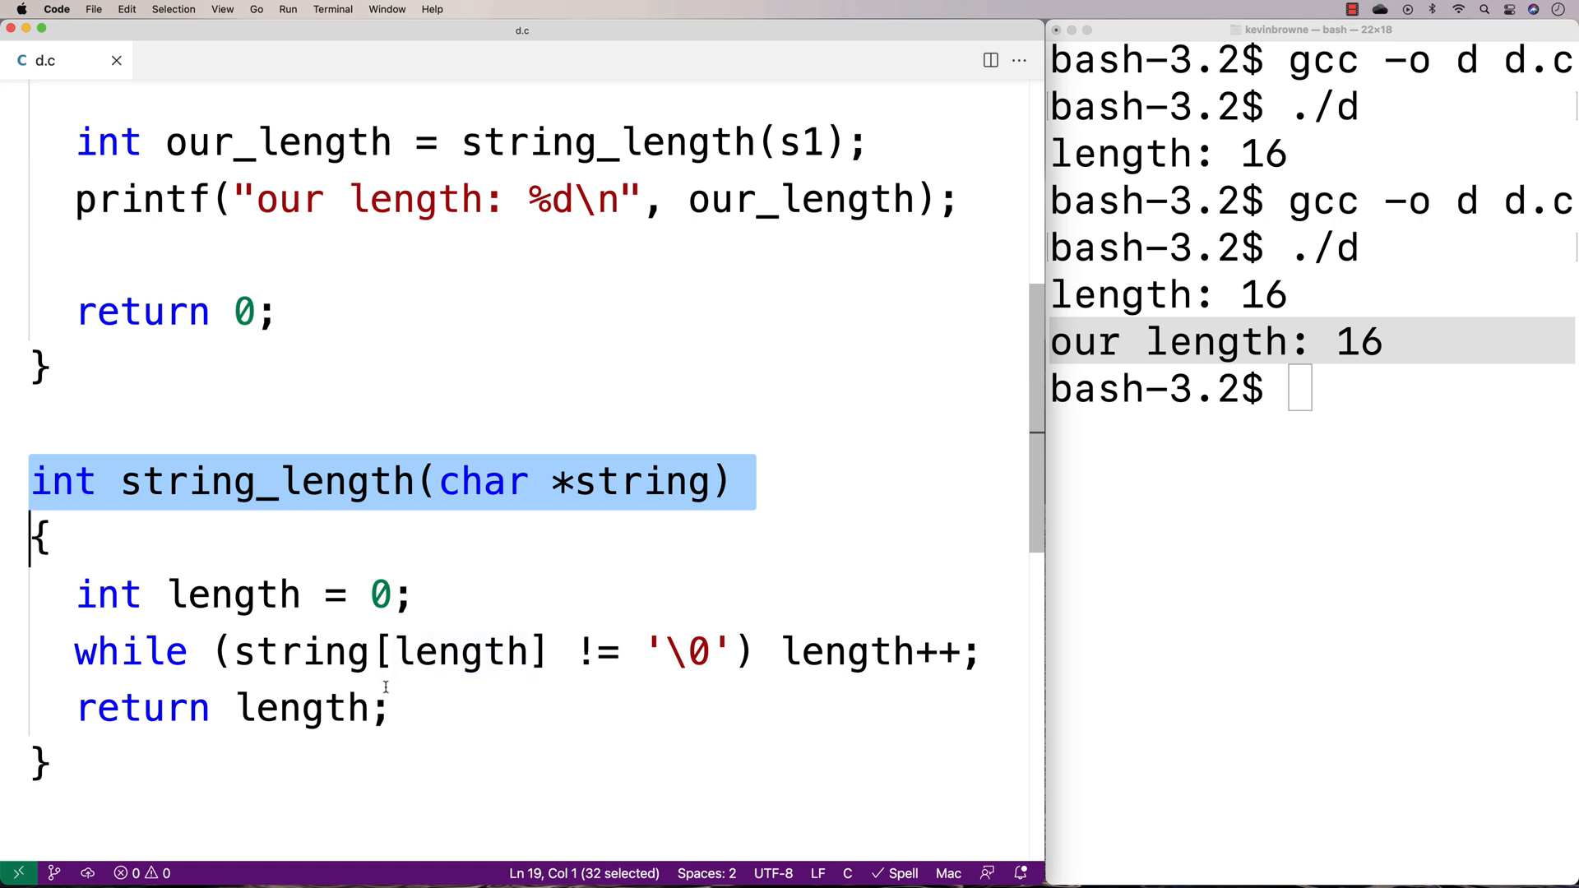
# Step: Change string_length's return statement to return length + 1
pyautogui.doubleClick(302, 708)
pyautogui.write(' +')
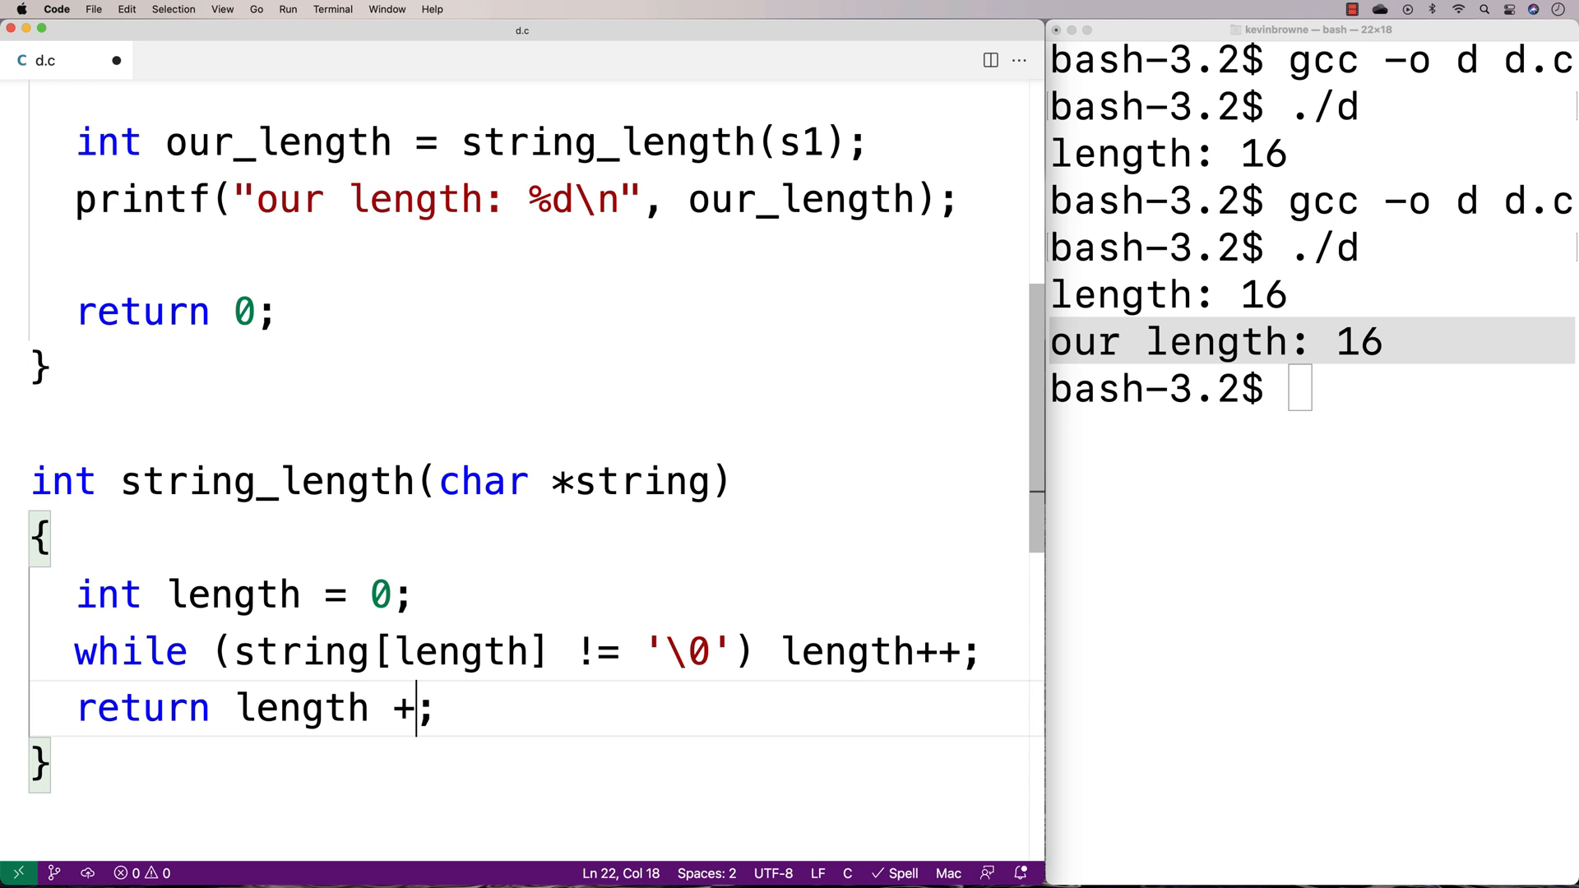
pyautogui.write('1')
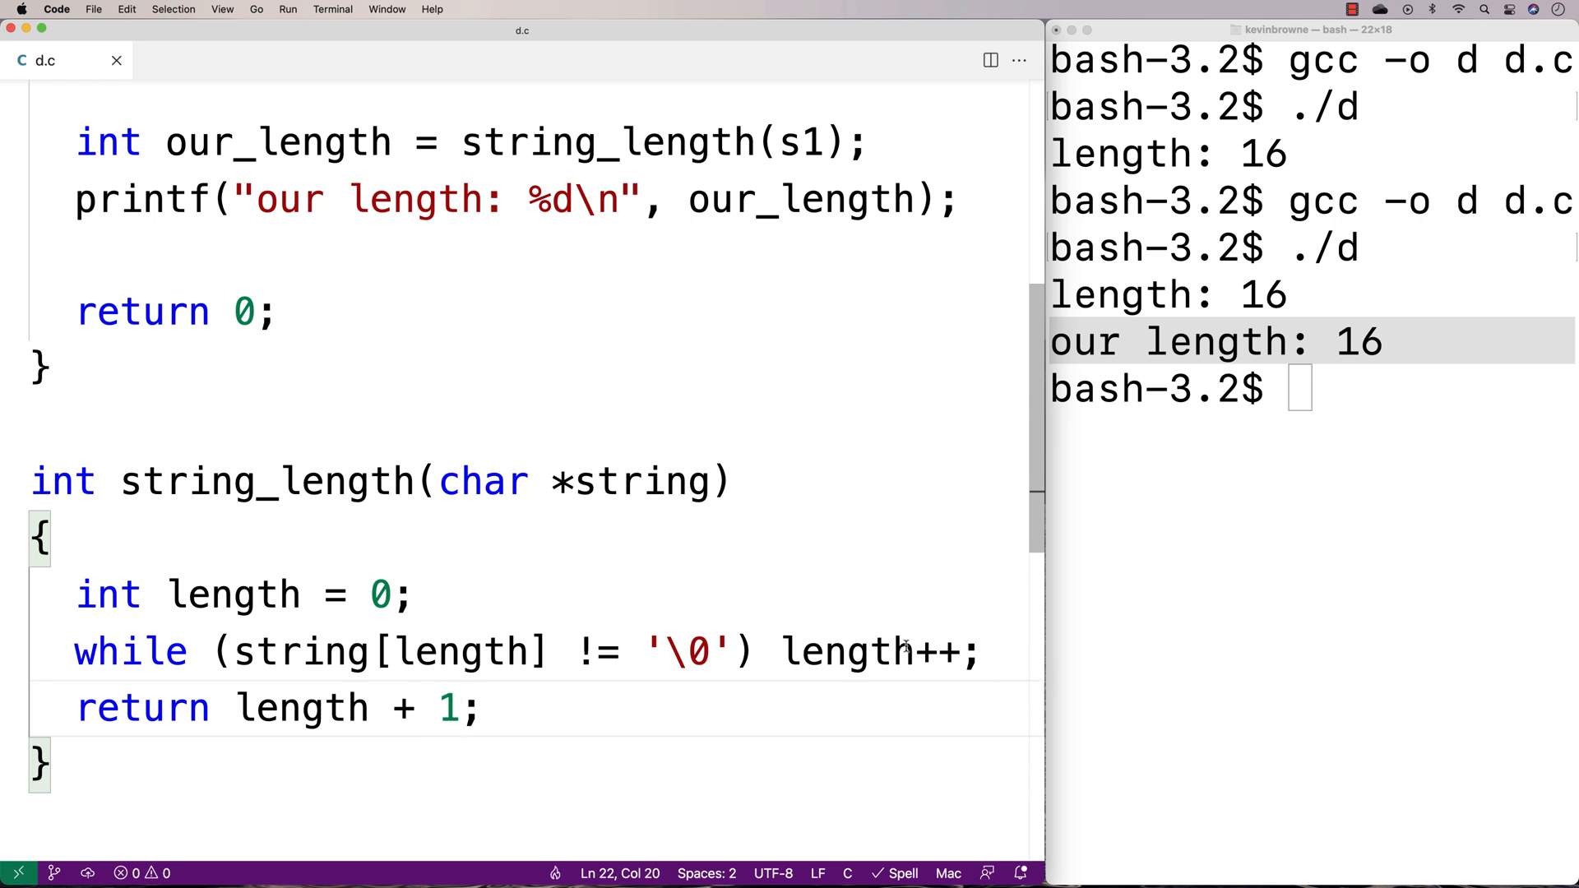
pyautogui.scroll(3)
pyautogui.write('gcc -o d d.c')
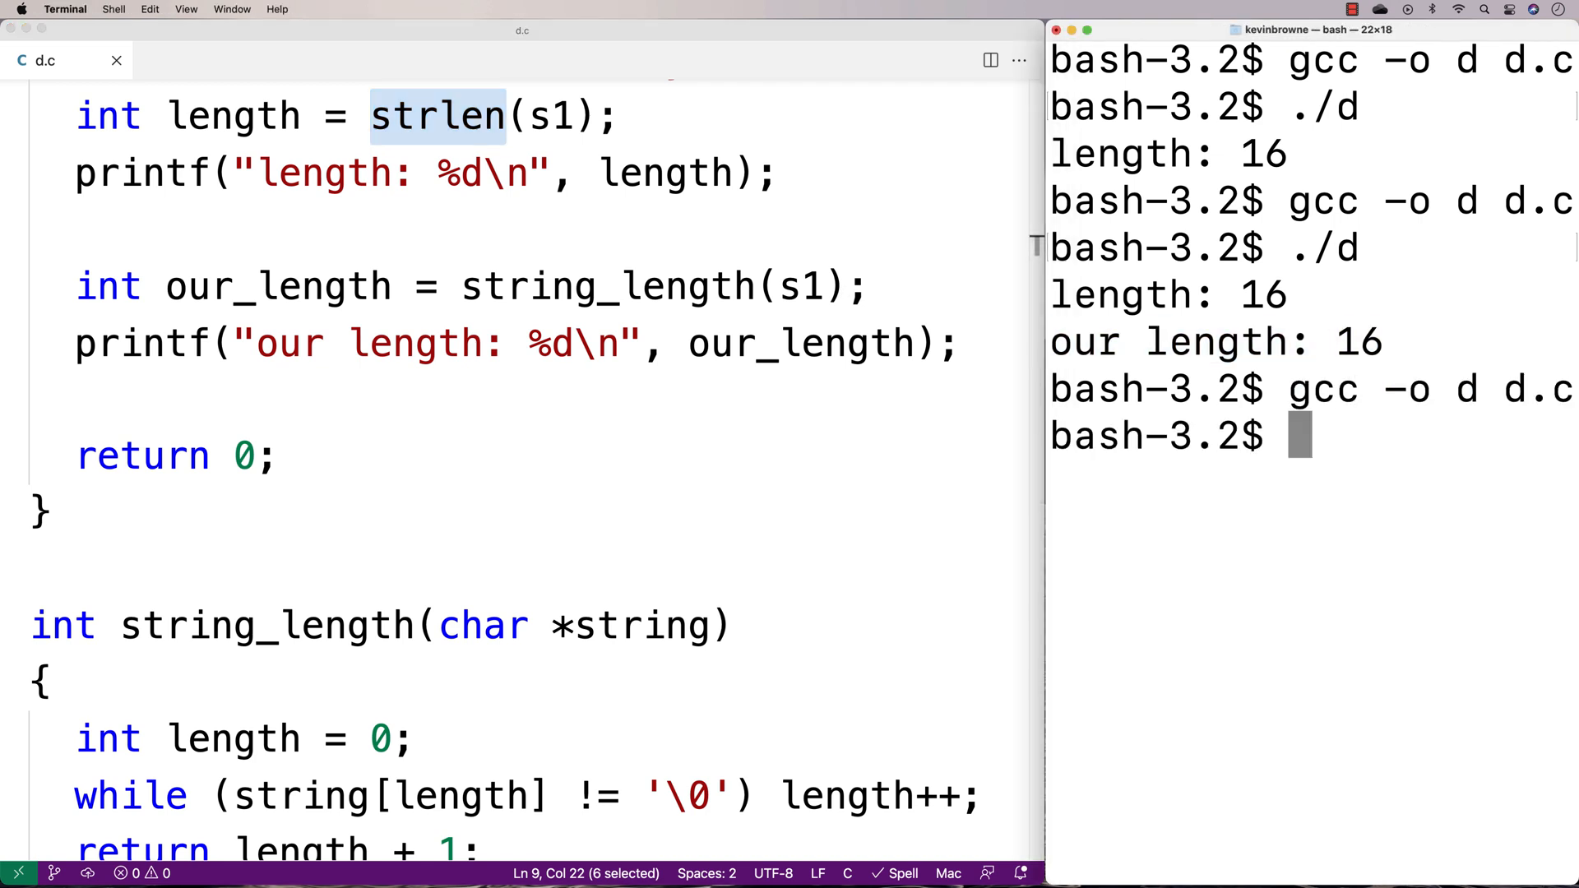
# Step: Run ./d, showing length: 16 and our length: 17
pyautogui.write('./d')
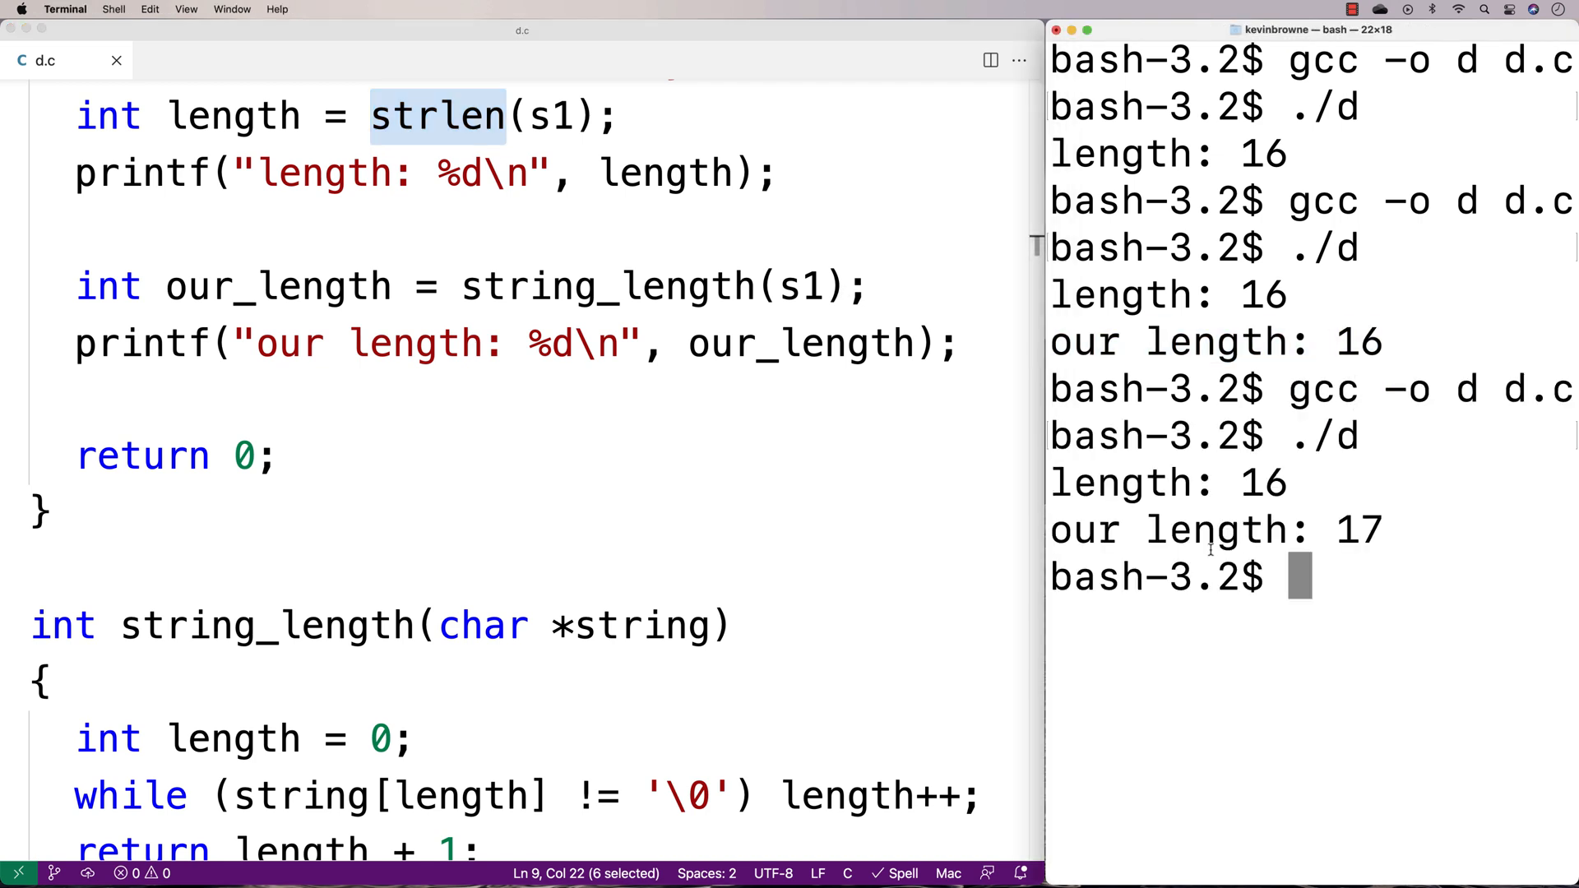
pyautogui.scroll(-3)
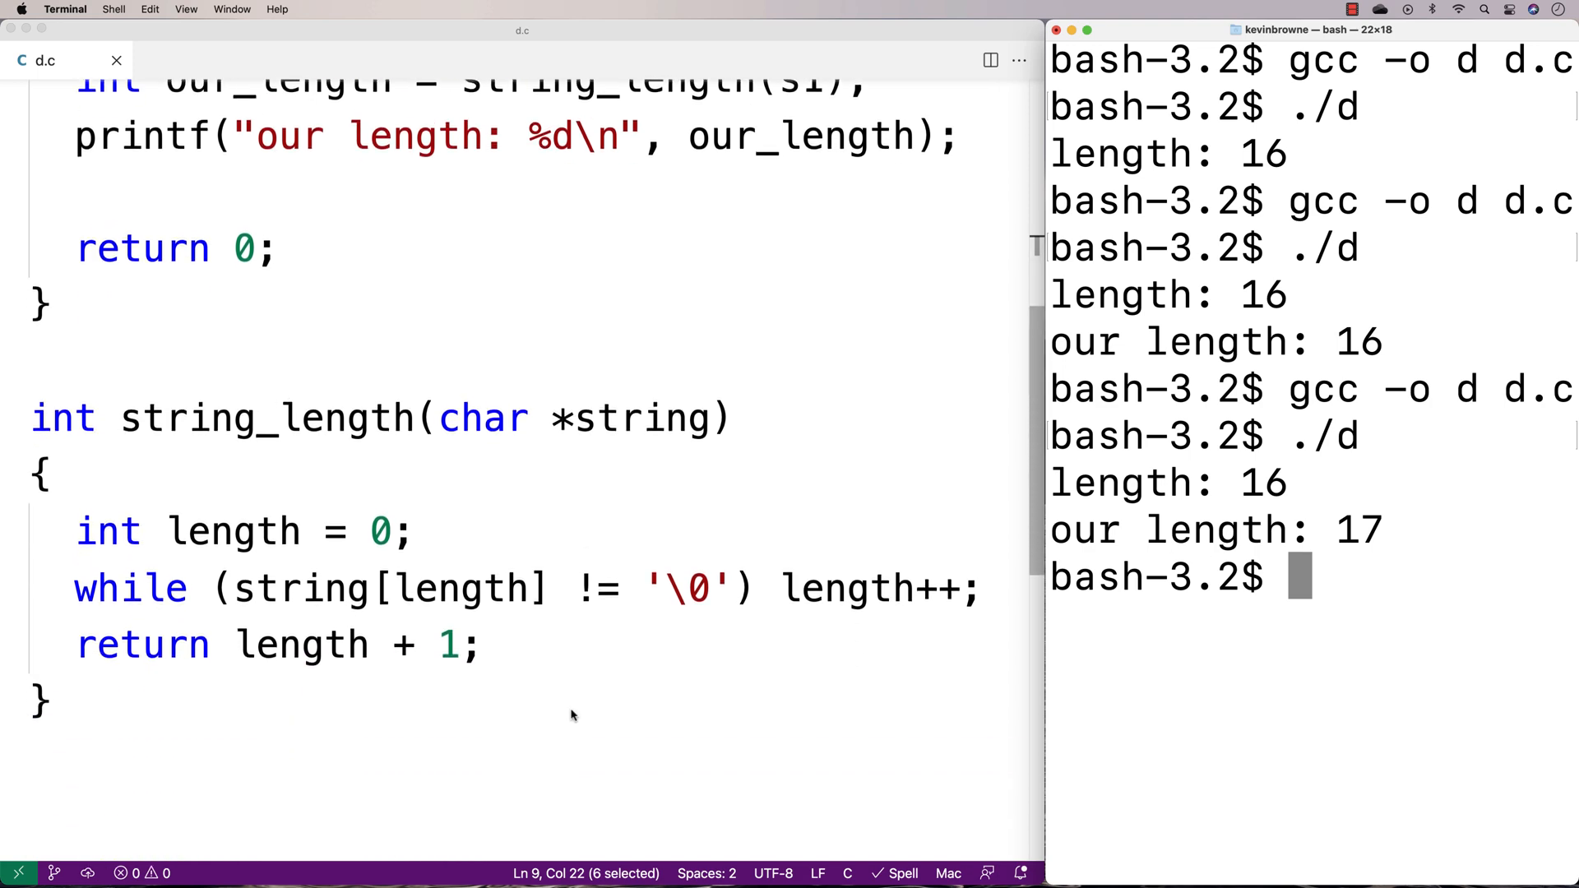